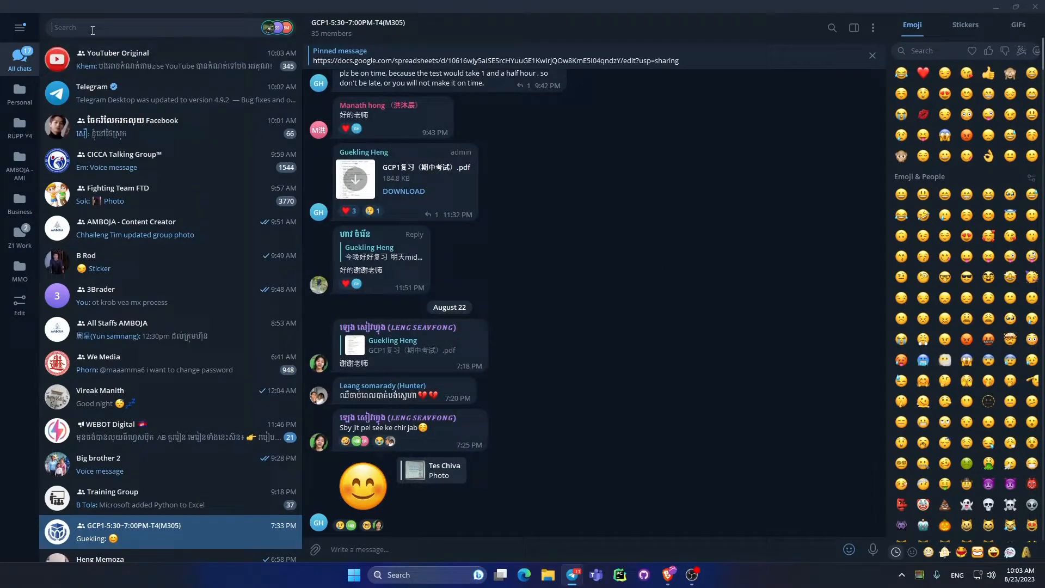
- Find BotFather, request a new bot with /newbot, and name it 'testbot'
{"action": "type", "text": "BotFather"}
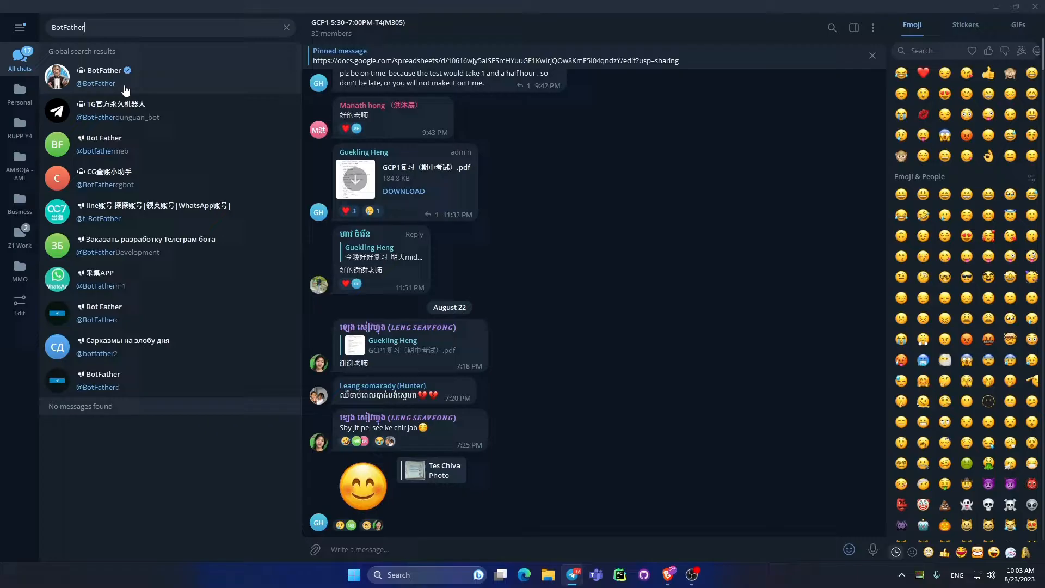
{"action": "left_click", "coordinate": [103, 76]}
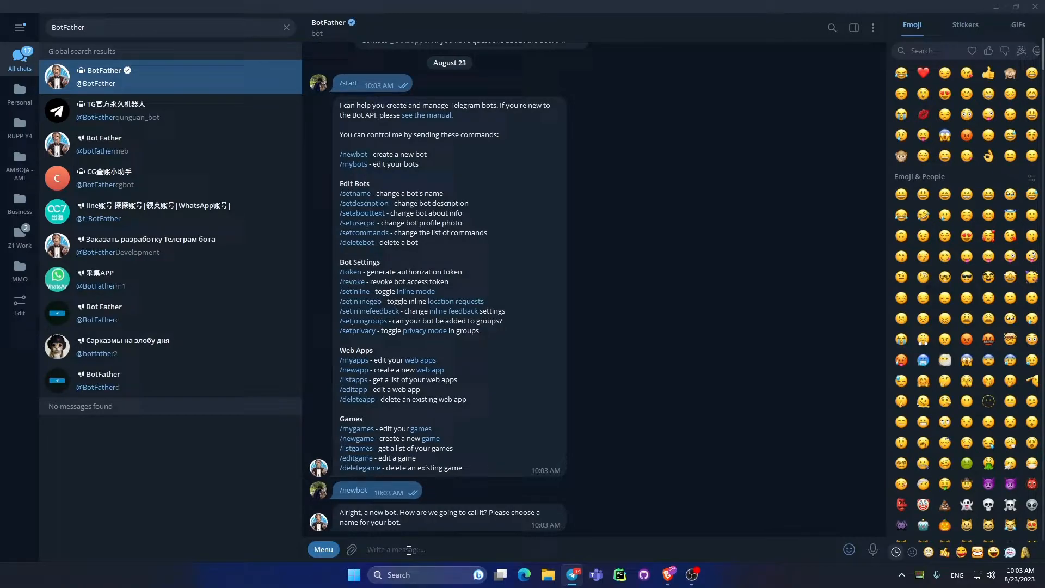
{"action": "type", "text": "ambo"}
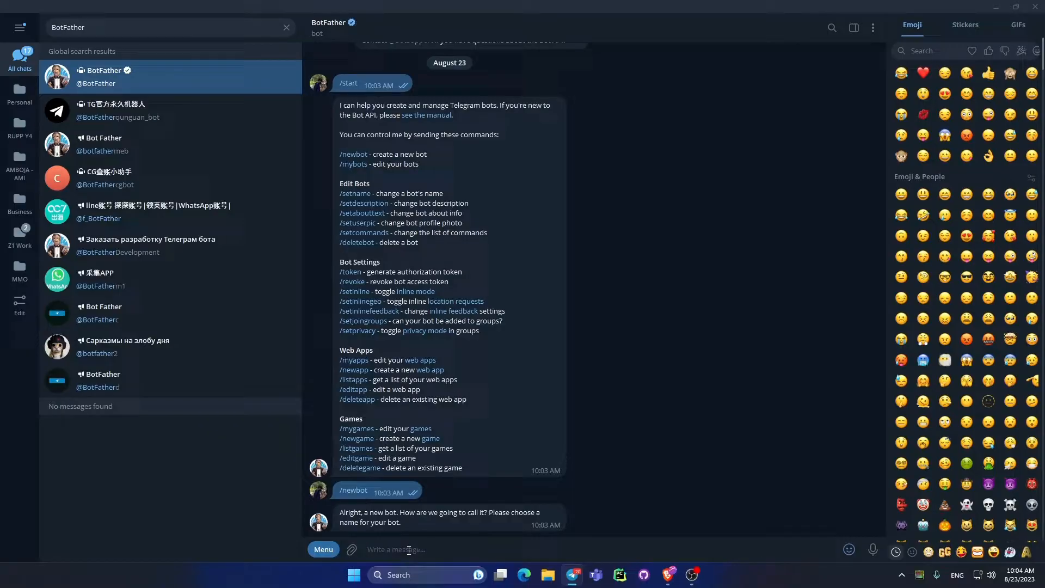
{"action": "type", "text": "test"}
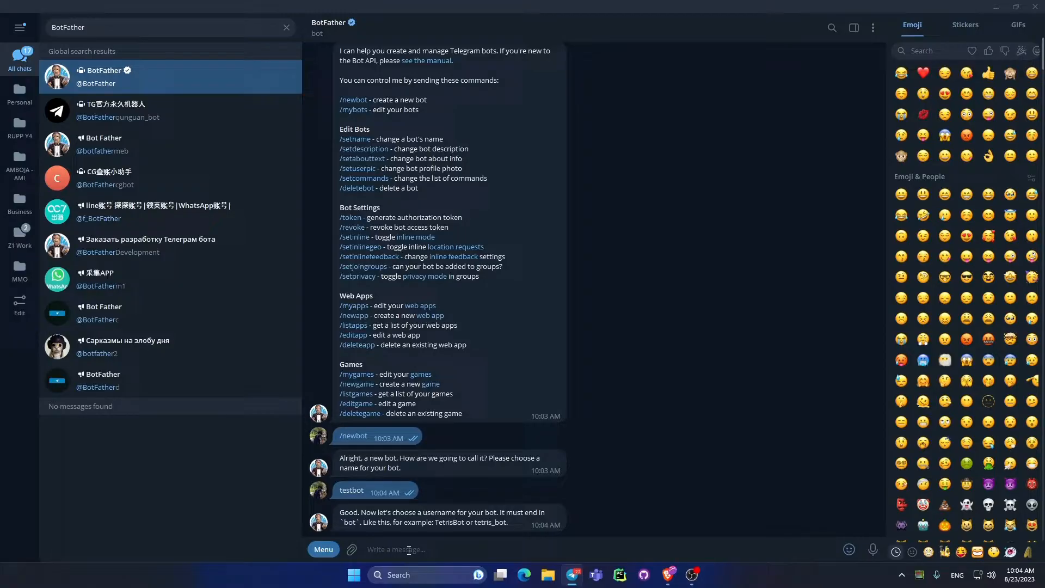
- Try usernames until BotFather accepts 'test168group_bot' and issues an access token
{"action": "type", "text": "test_"}
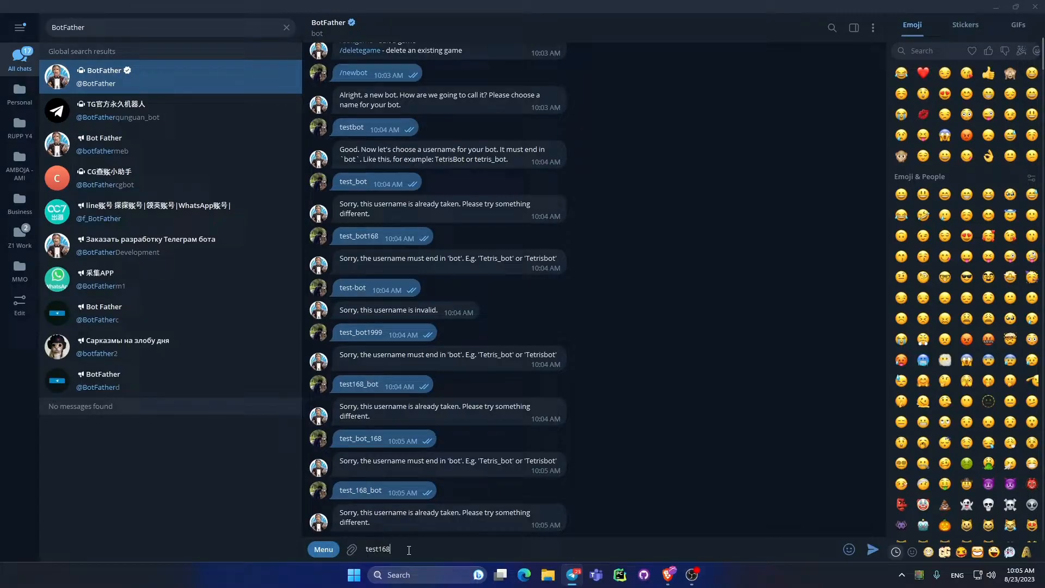
{"action": "type", "text": "gr"}
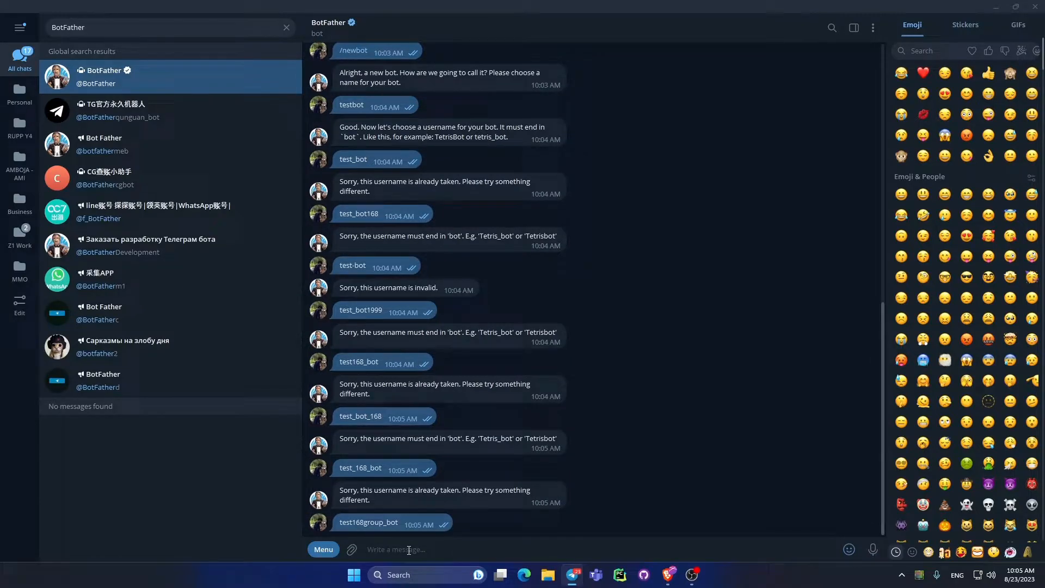
{"action": "scroll", "scroll_direction": "down", "scroll_amount": 3}
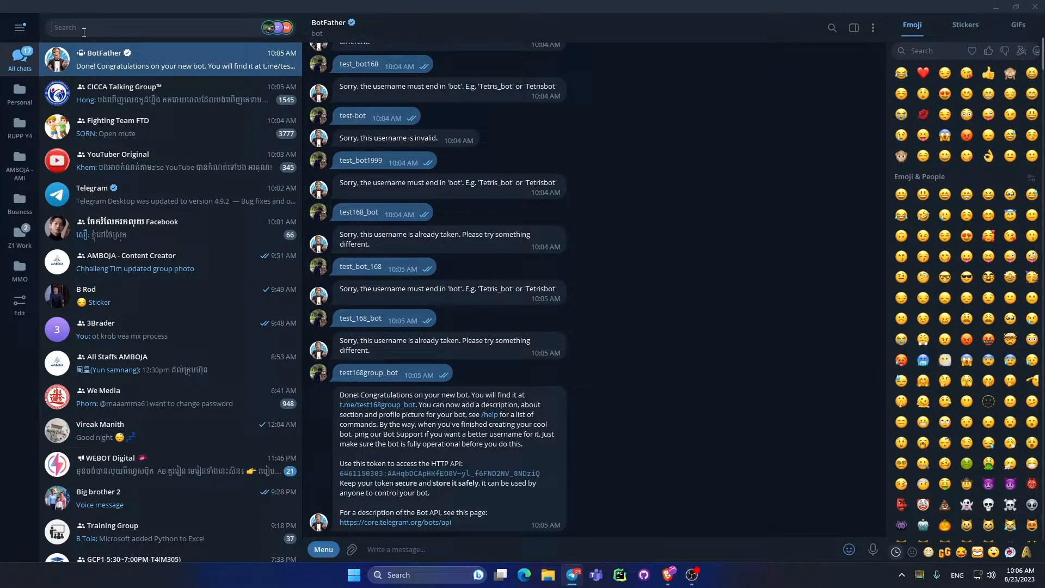
- Search 'Controllerbot' and start a conversation with Controller Bot
{"action": "type", "text": "Controllerbo"}
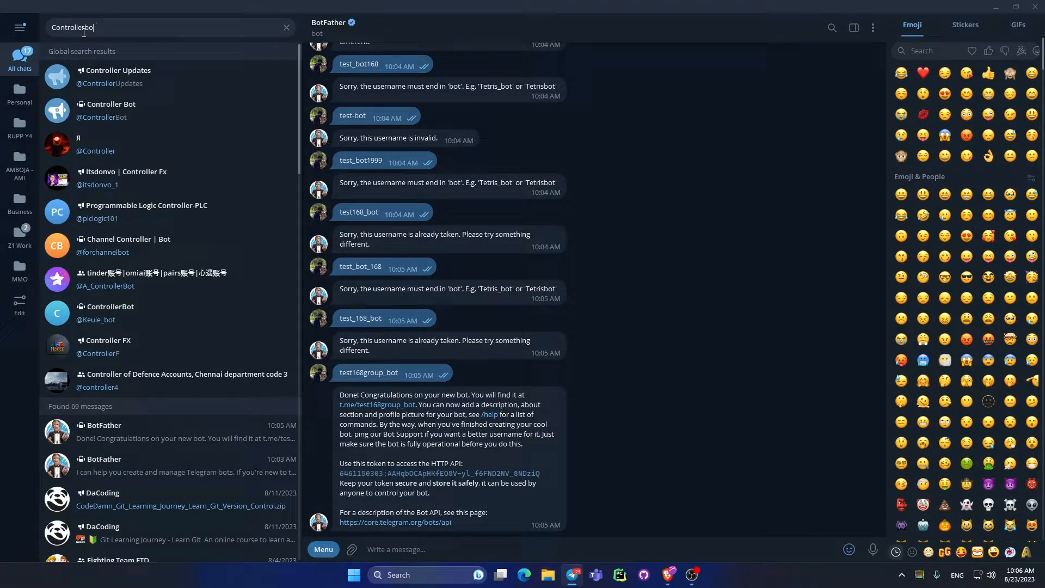
{"action": "type", "text": "Controllerbot"}
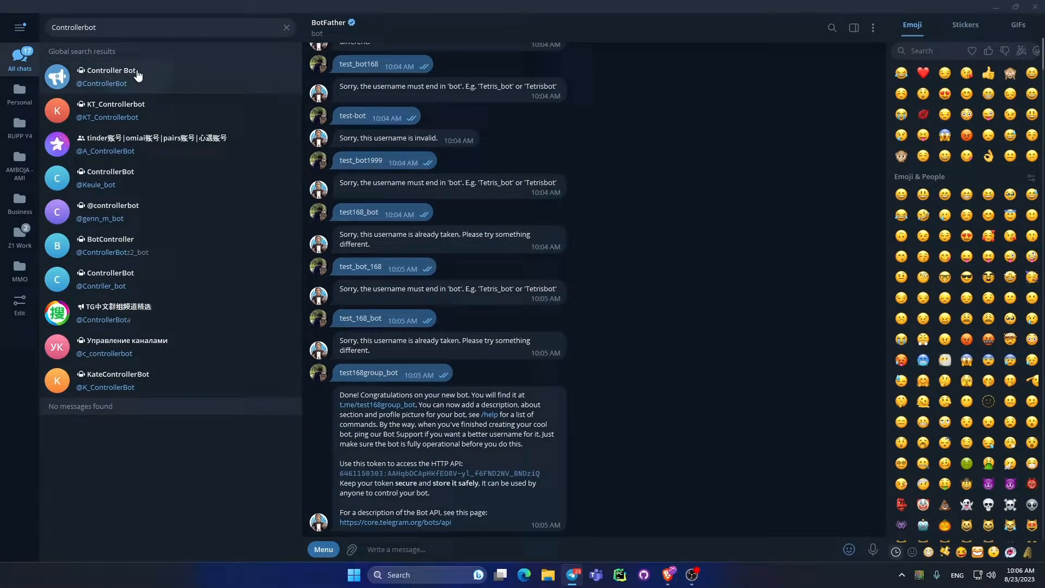
{"action": "left_click", "coordinate": [110, 77]}
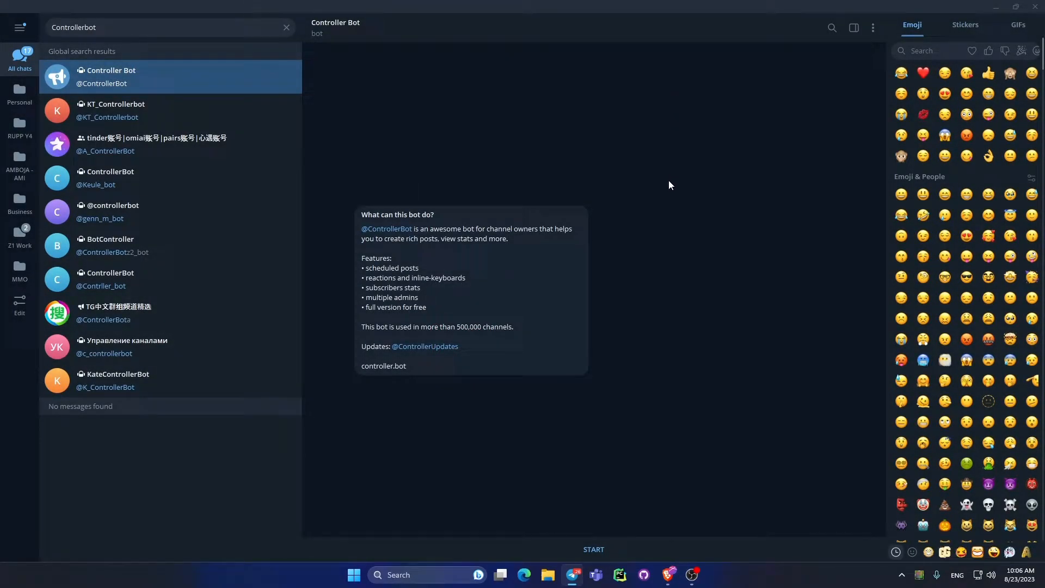
{"action": "left_click", "coordinate": [591, 549]}
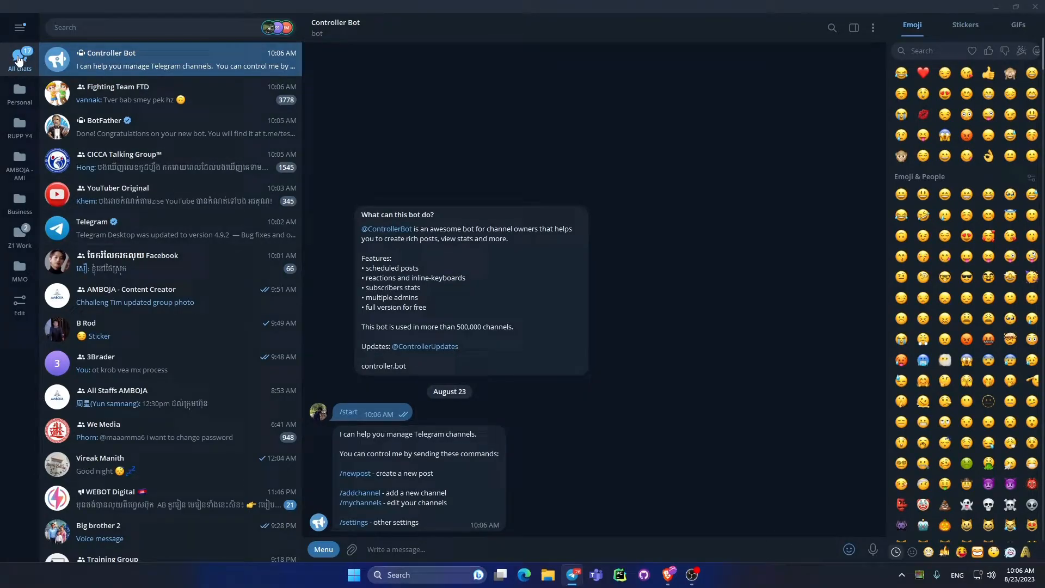
- Send /addchannel to Controller Bot to get its bot-connection instructions
{"action": "scroll", "scroll_direction": "down", "scroll_amount": 3}
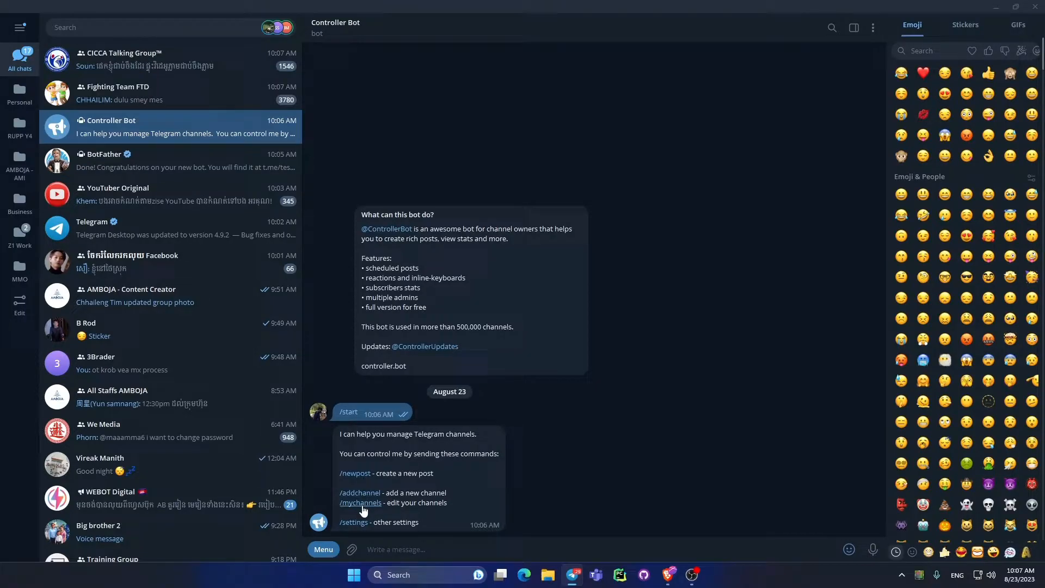
{"action": "left_click", "coordinate": [358, 493]}
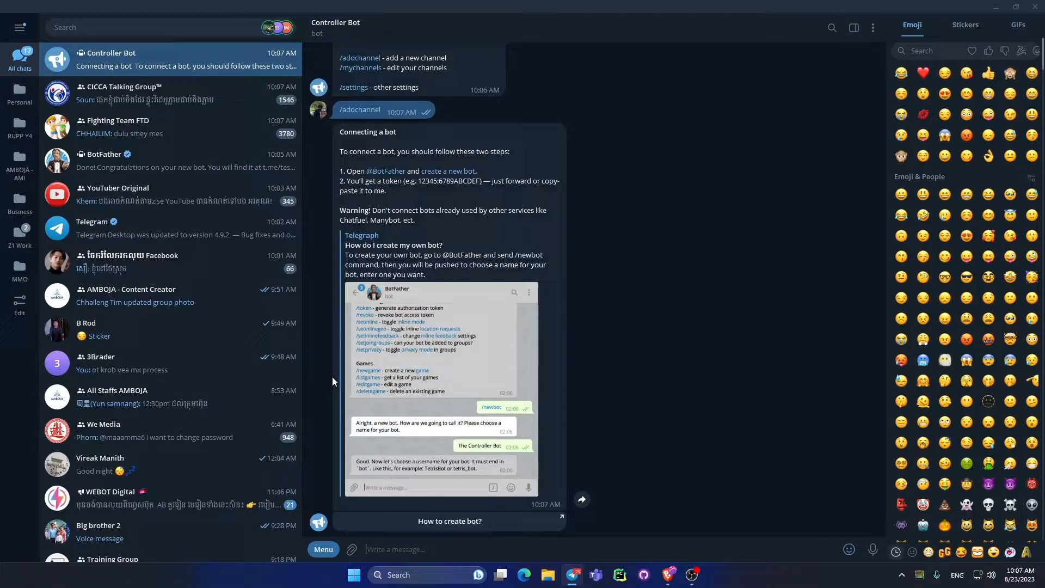
{"action": "mouse_move", "coordinate": [713, 359]}
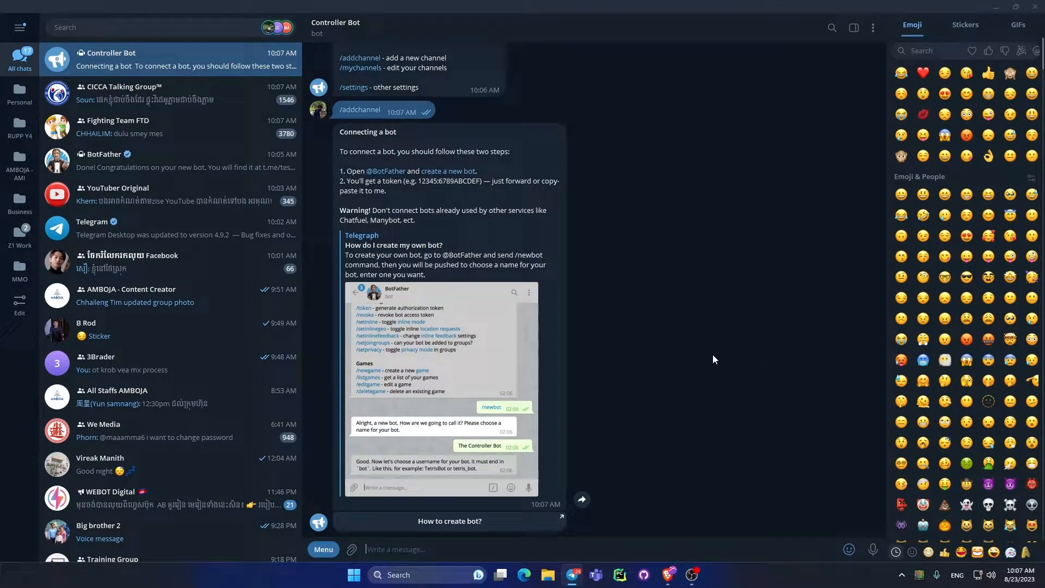
- Create a new channel named 'Test-Channel' from the main menu
{"action": "left_click", "coordinate": [19, 27]}
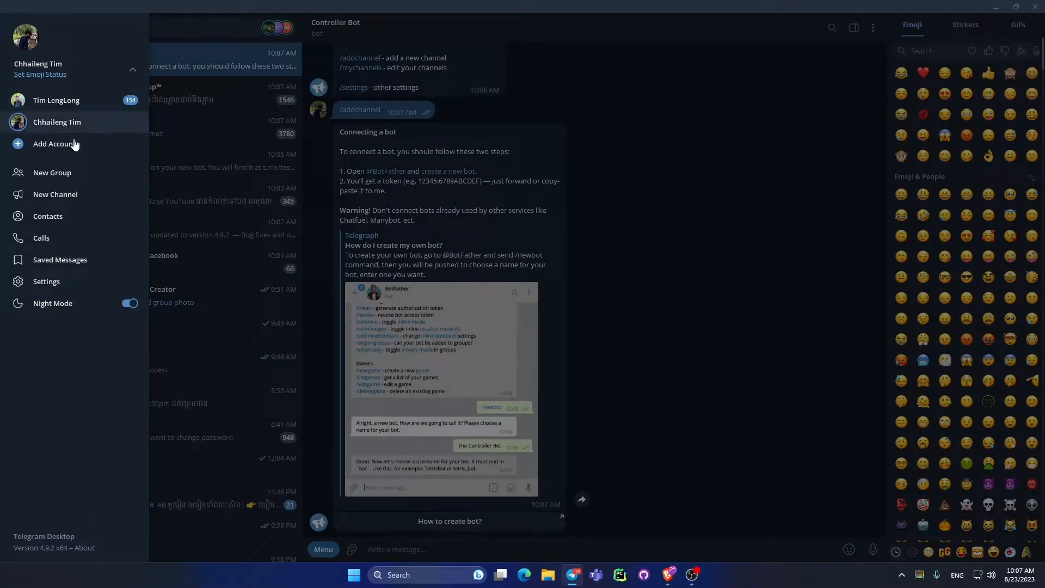
{"action": "left_click", "coordinate": [52, 172]}
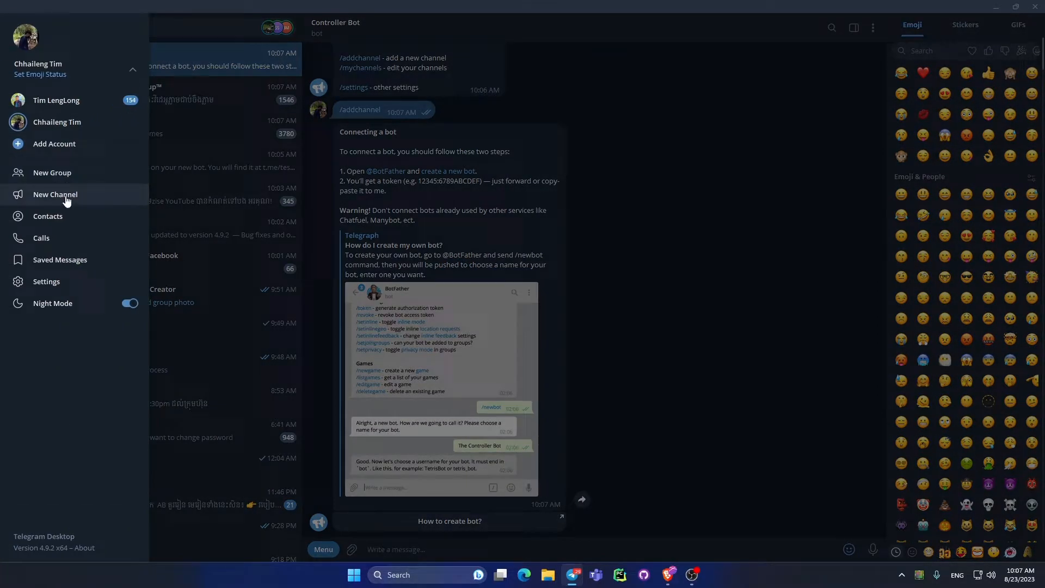
{"action": "left_click", "coordinate": [56, 194]}
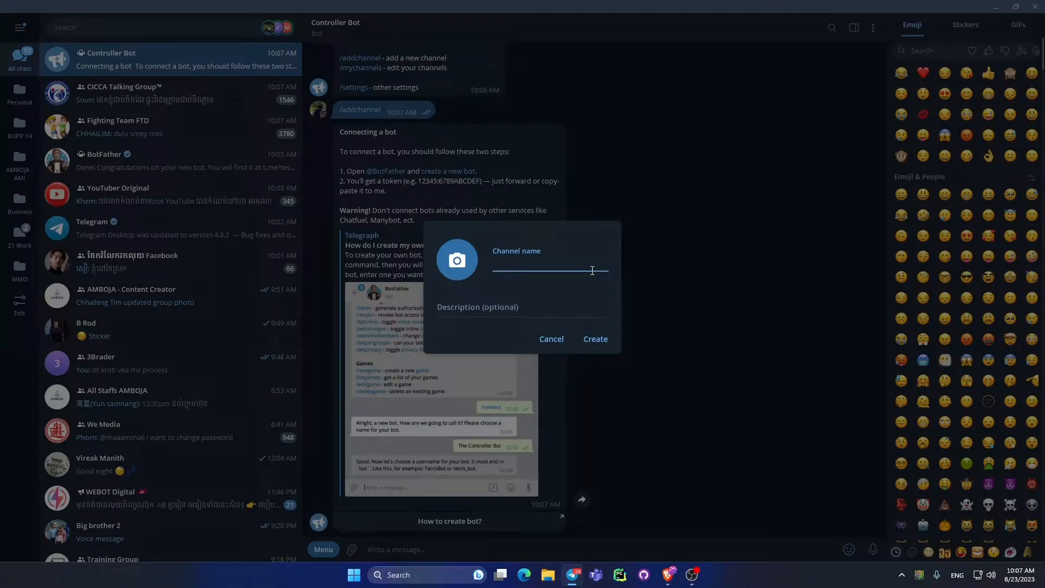
{"action": "type", "text": "Test-"}
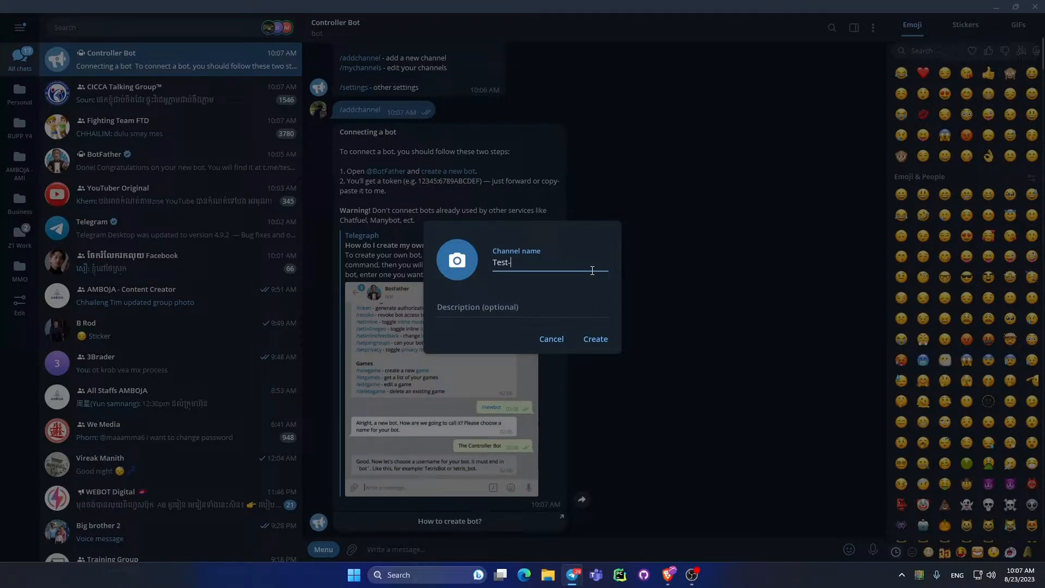
{"action": "type", "text": "Chha"}
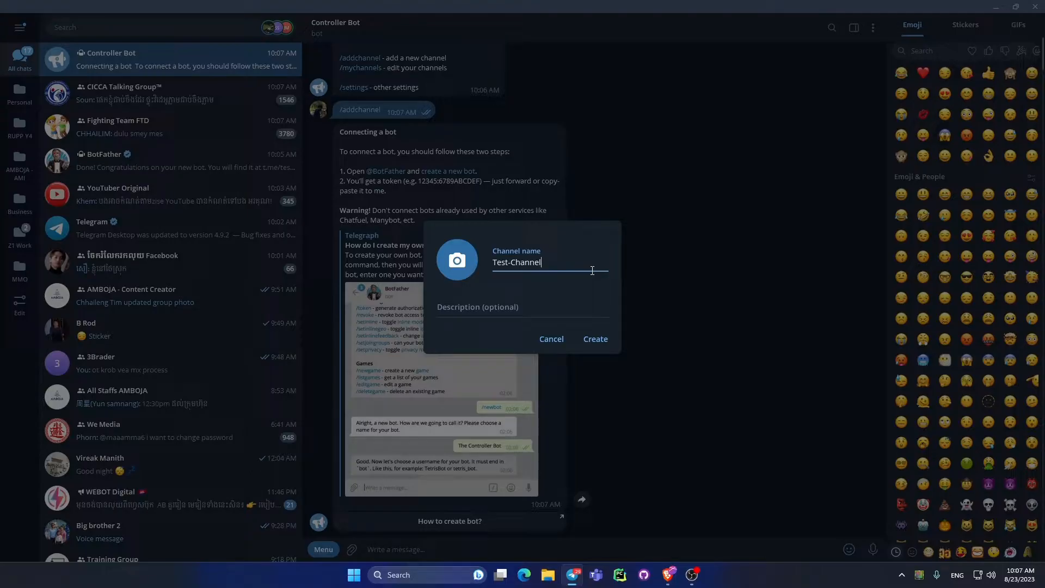
{"action": "type", "text": "ds"}
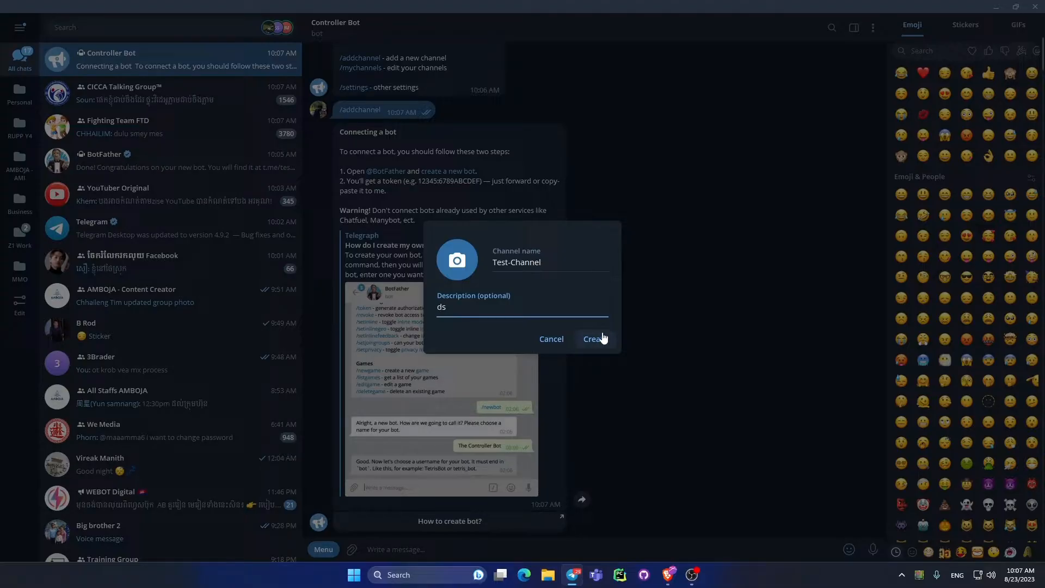
{"action": "left_click", "coordinate": [591, 339]}
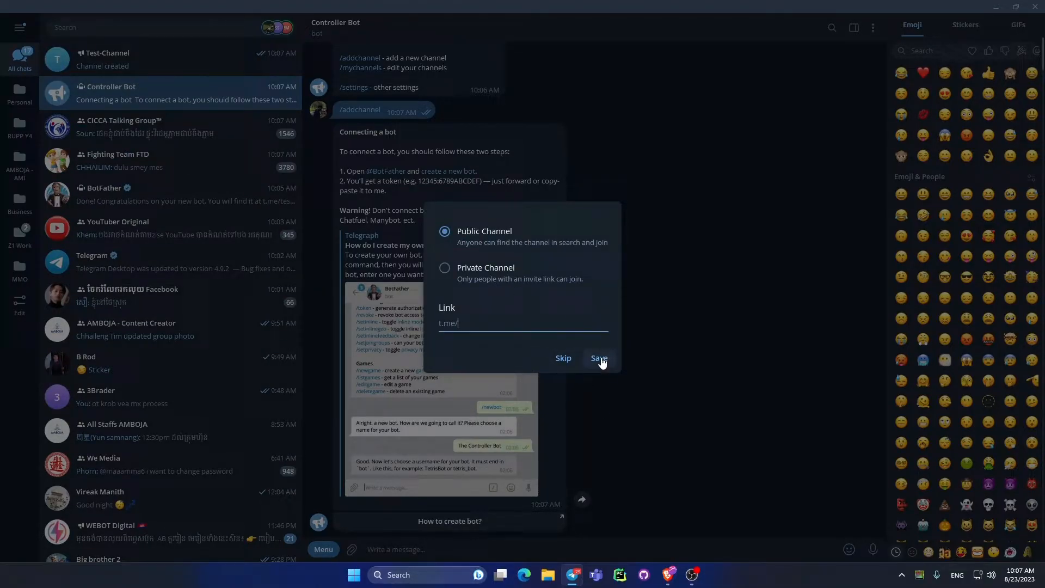
- Make the channel public with link t.me/test168333 and add a contact
{"action": "type", "text": "test168"}
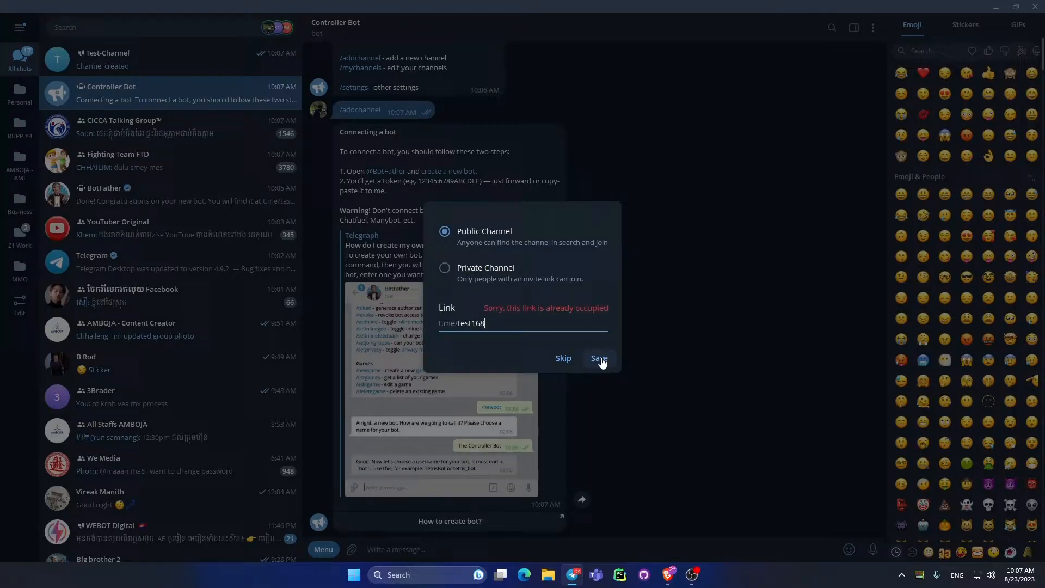
{"action": "type", "text": "333"}
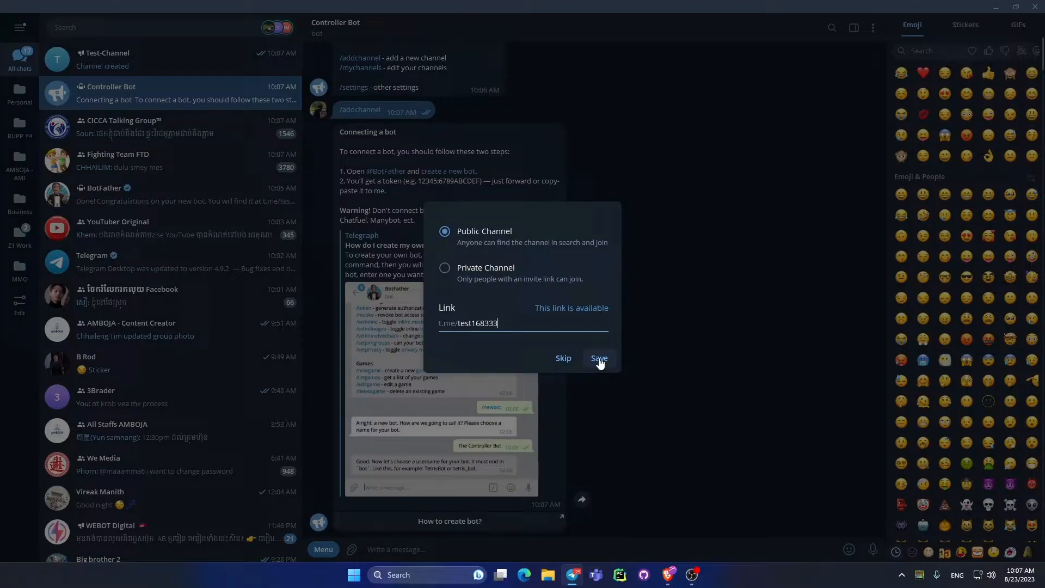
{"action": "left_click", "coordinate": [597, 358]}
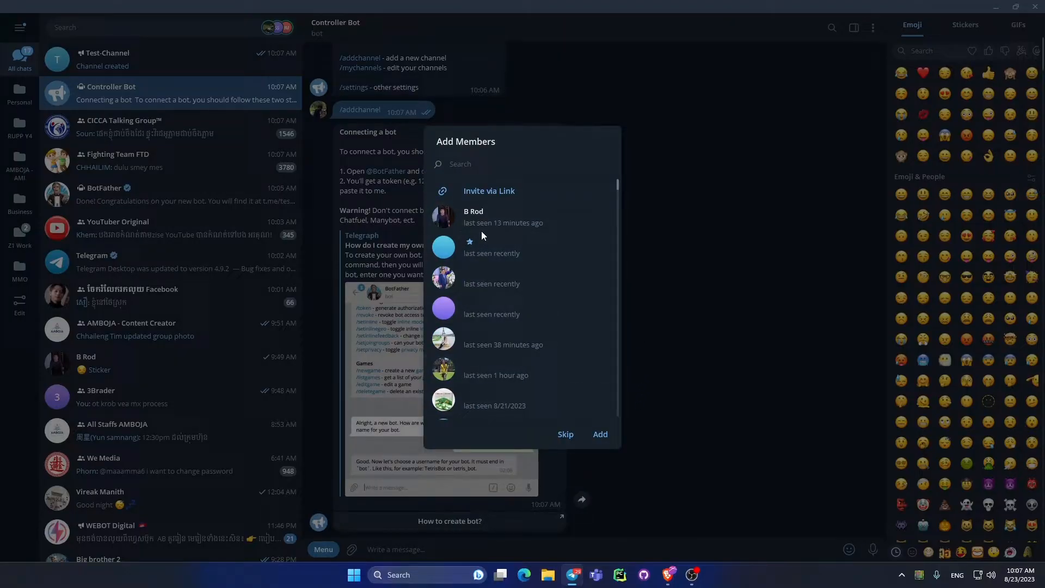
{"action": "left_click", "coordinate": [473, 216]}
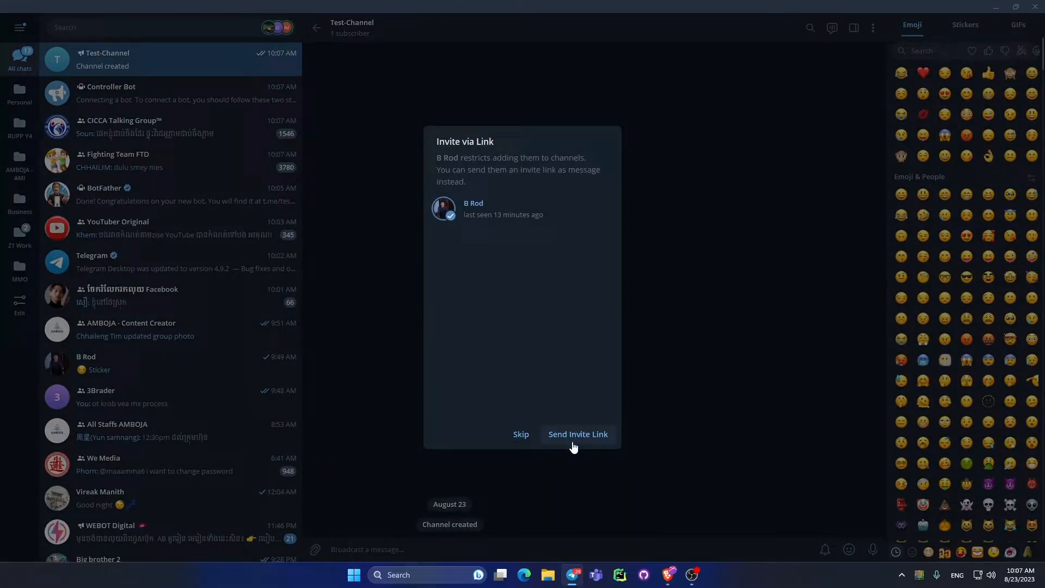
- Send the contact an invite link and pass testbot's token to Controller Bot
{"action": "left_click", "coordinate": [577, 434]}
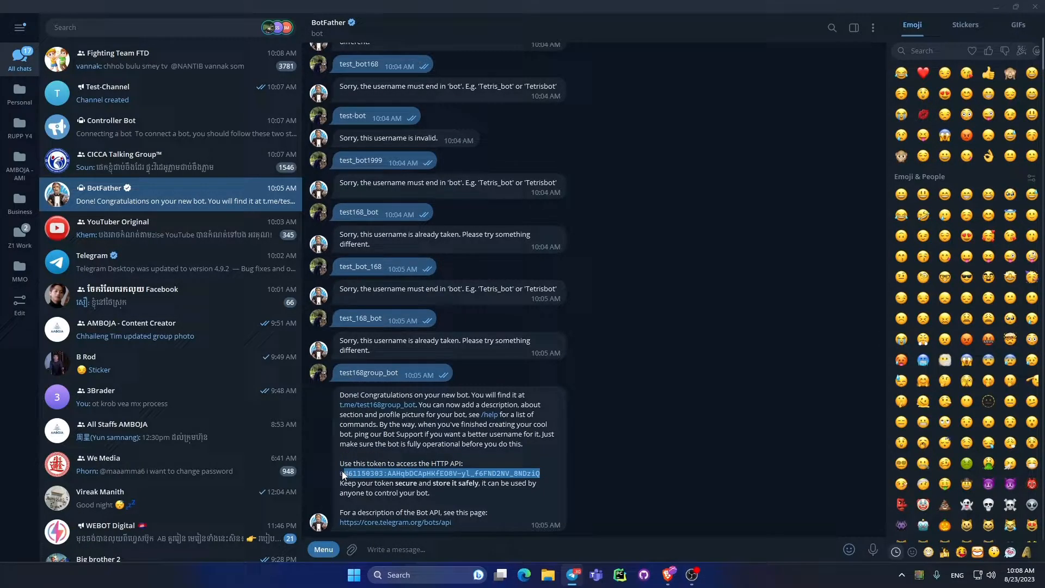
{"action": "right_click", "coordinate": [440, 473]}
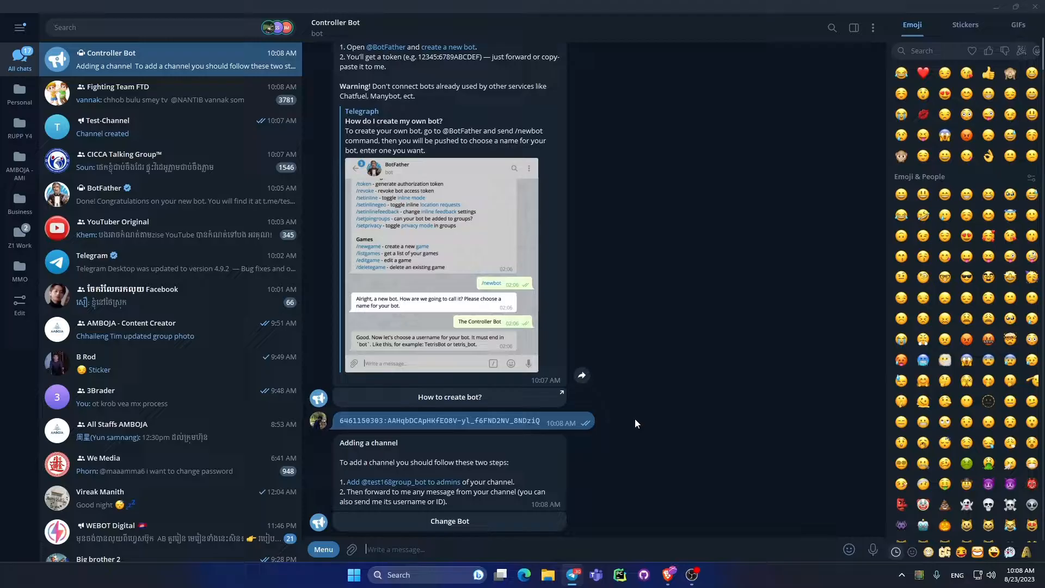
{"action": "mouse_move", "coordinate": [402, 473]}
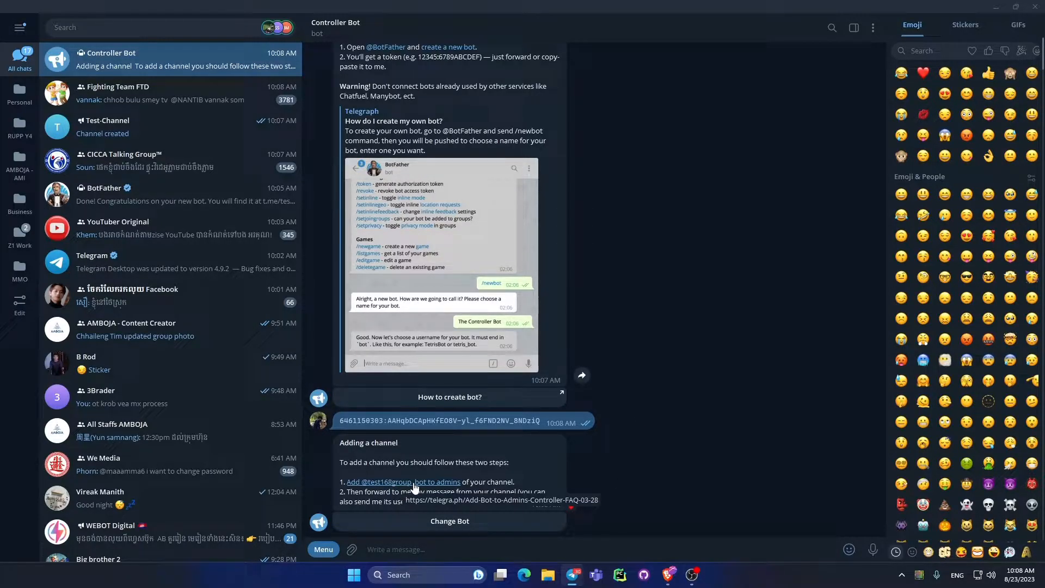
{"action": "left_click", "coordinate": [513, 499]}
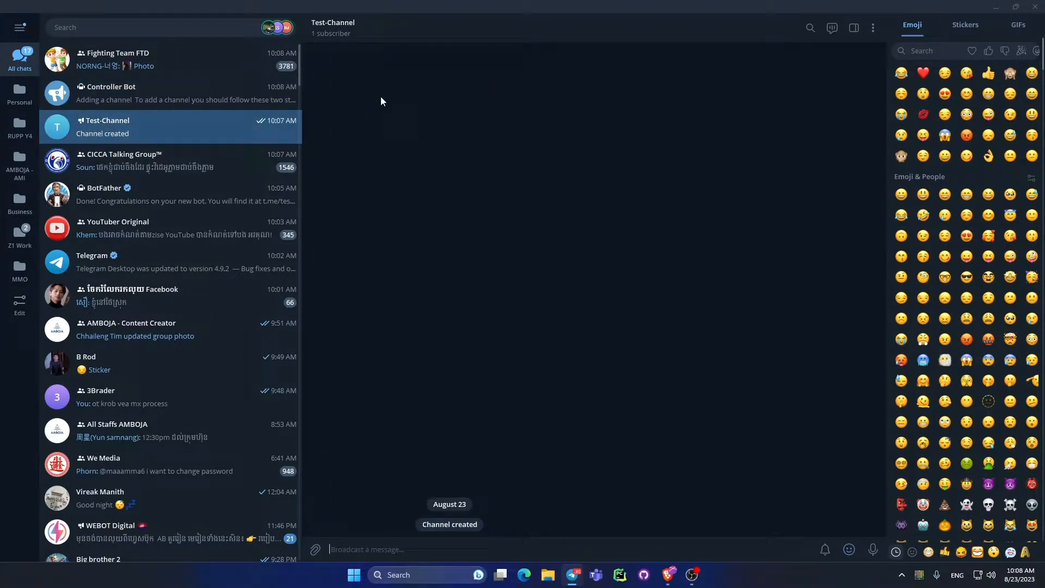
{"action": "left_click", "coordinate": [333, 28]}
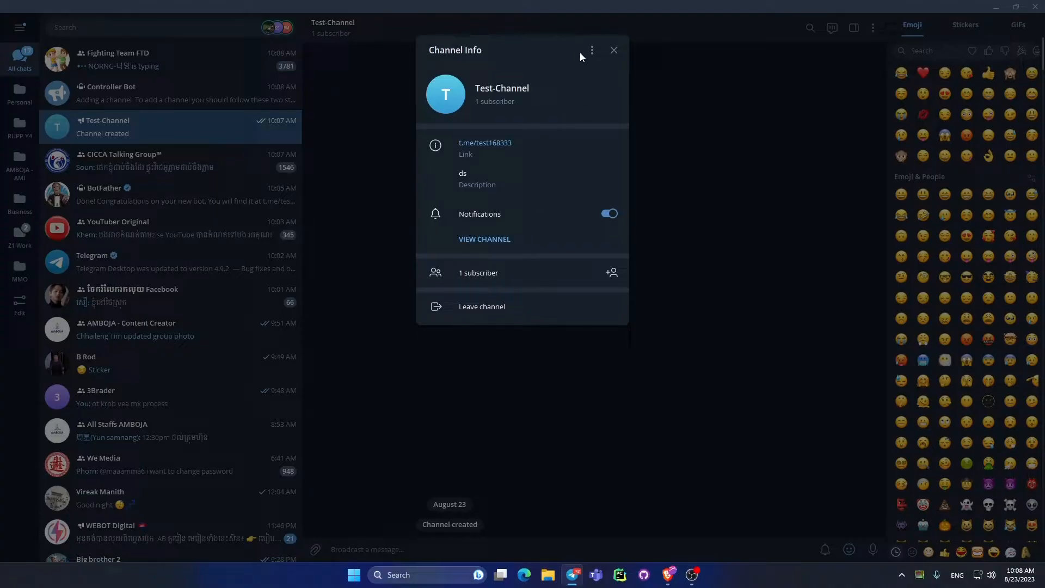
{"action": "left_click", "coordinate": [611, 272]}
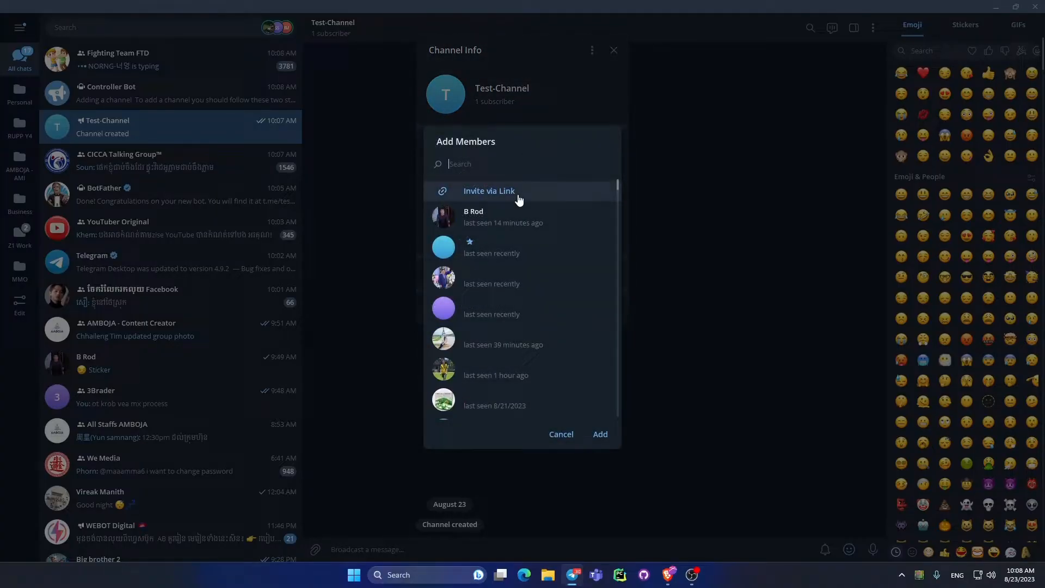
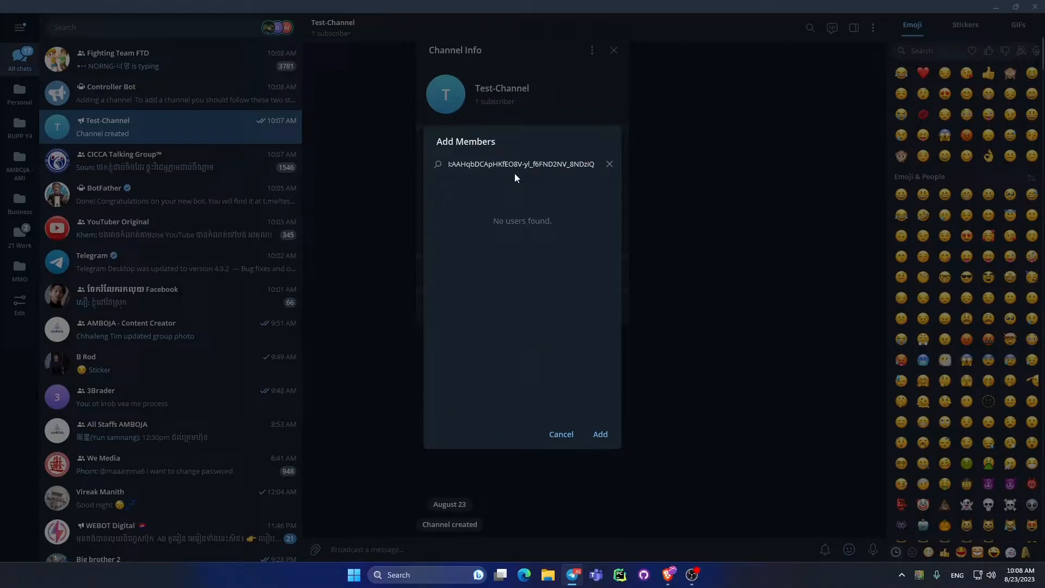
{"action": "left_click", "coordinate": [608, 164]}
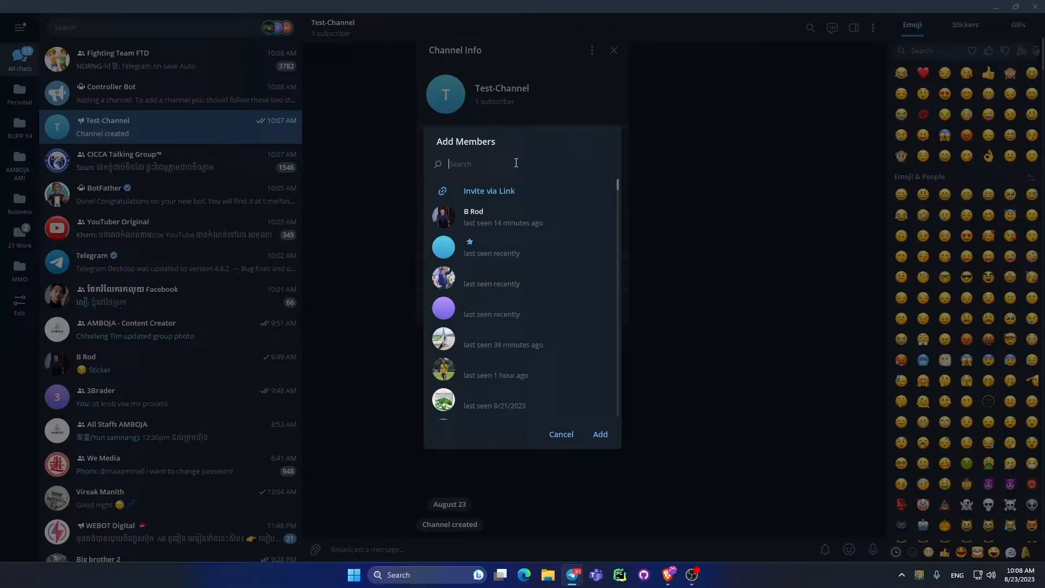
{"action": "type", "text": "testgr"}
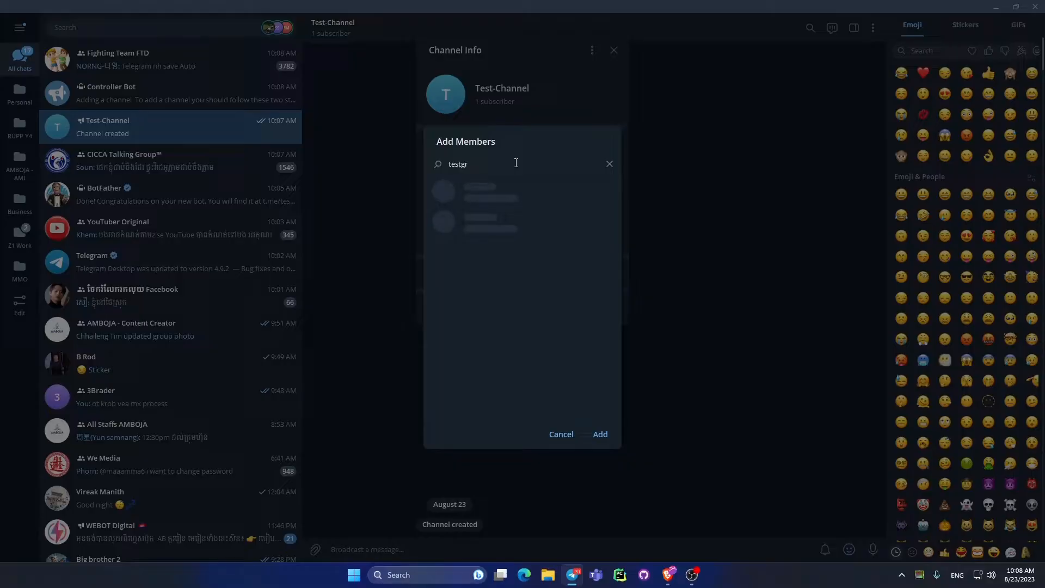
{"action": "type", "text": "out"}
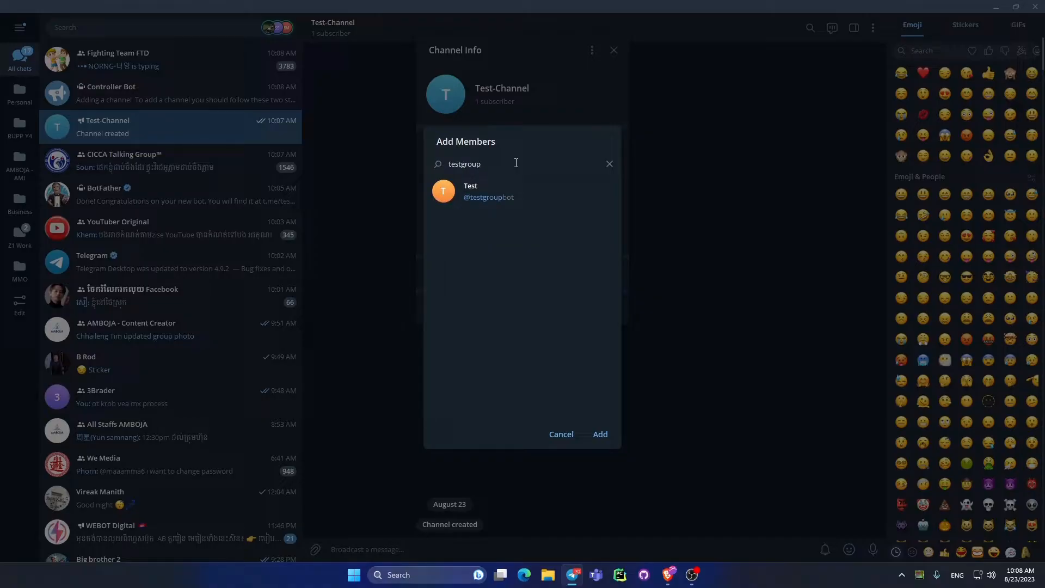
{"action": "left_click", "coordinate": [470, 191]}
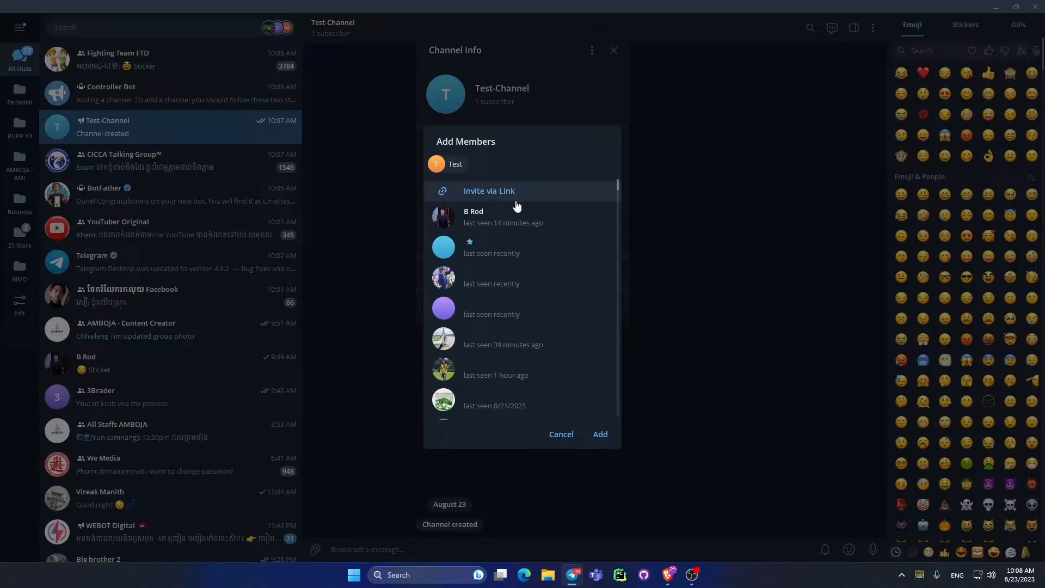
{"action": "left_click", "coordinate": [560, 434]}
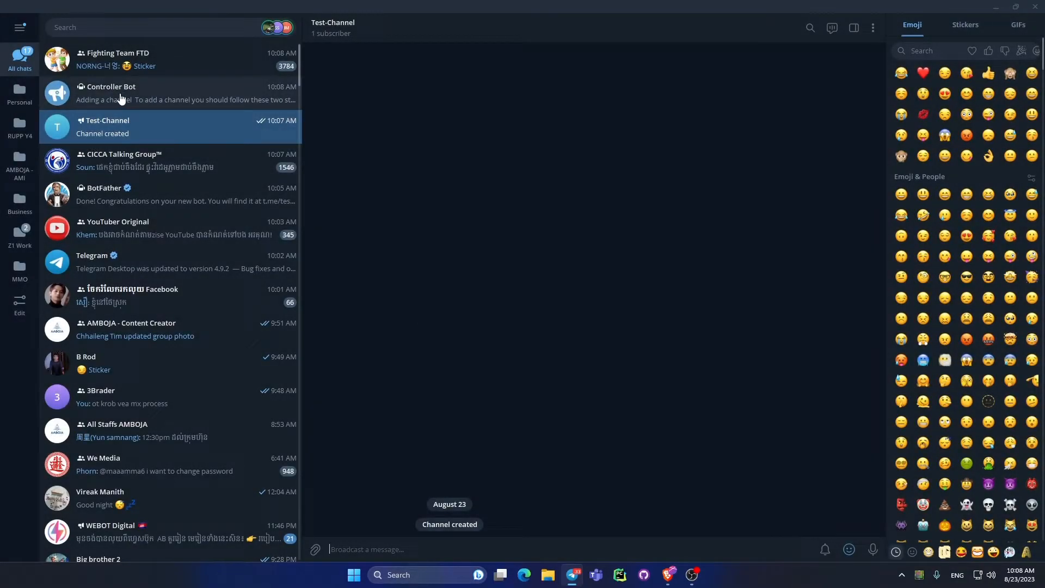
{"action": "left_click", "coordinate": [110, 94]}
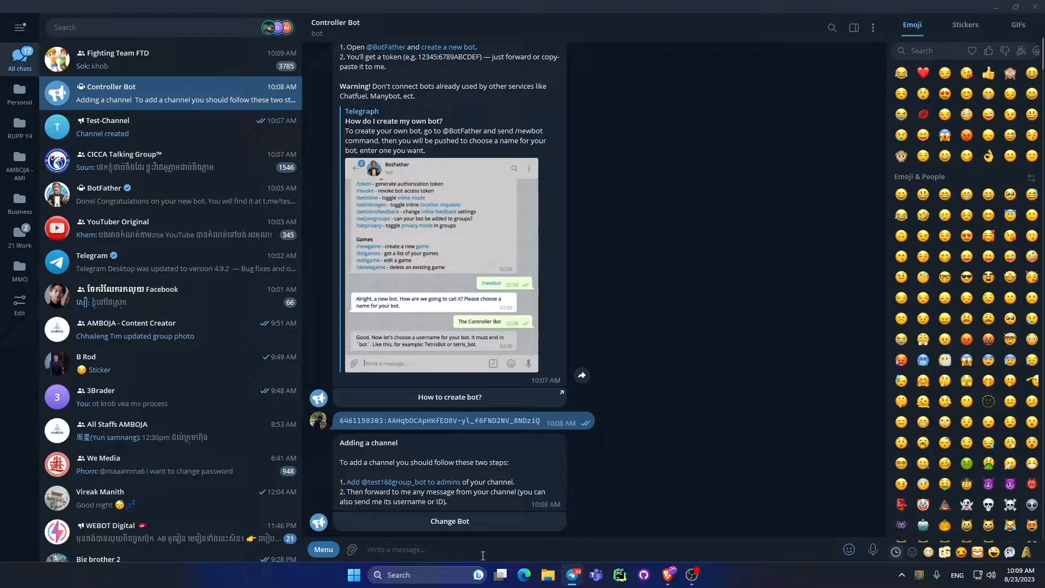
{"action": "type", "text": "@"}
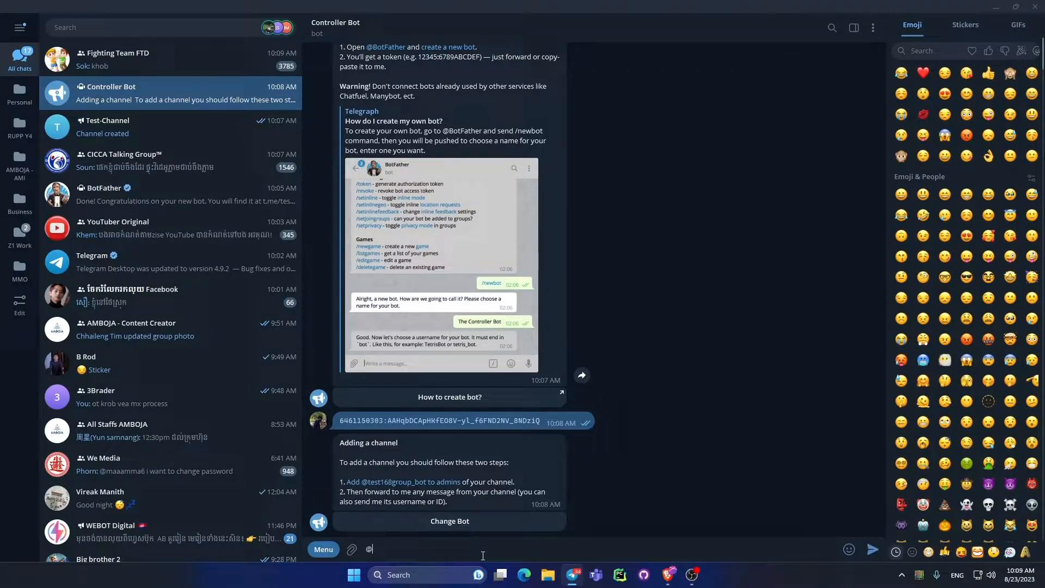
{"action": "type", "text": "test"}
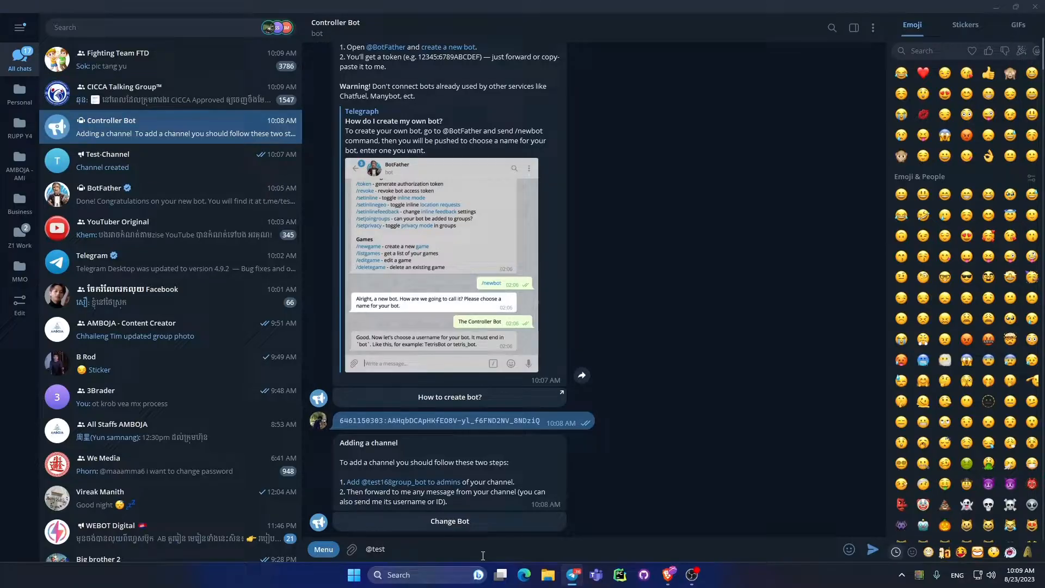
{"action": "type", "text": "168"}
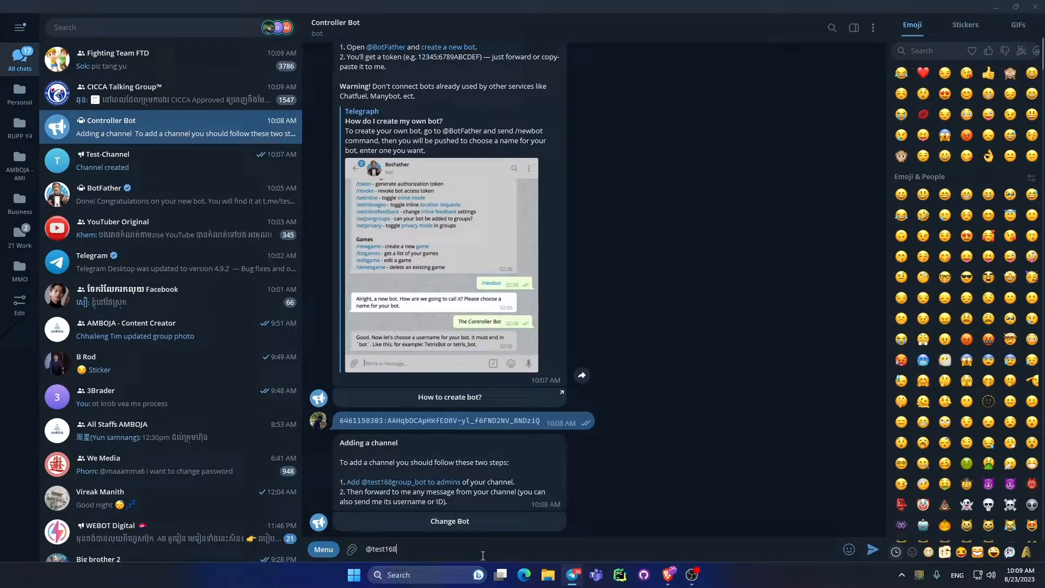
{"action": "type", "text": "grou"}
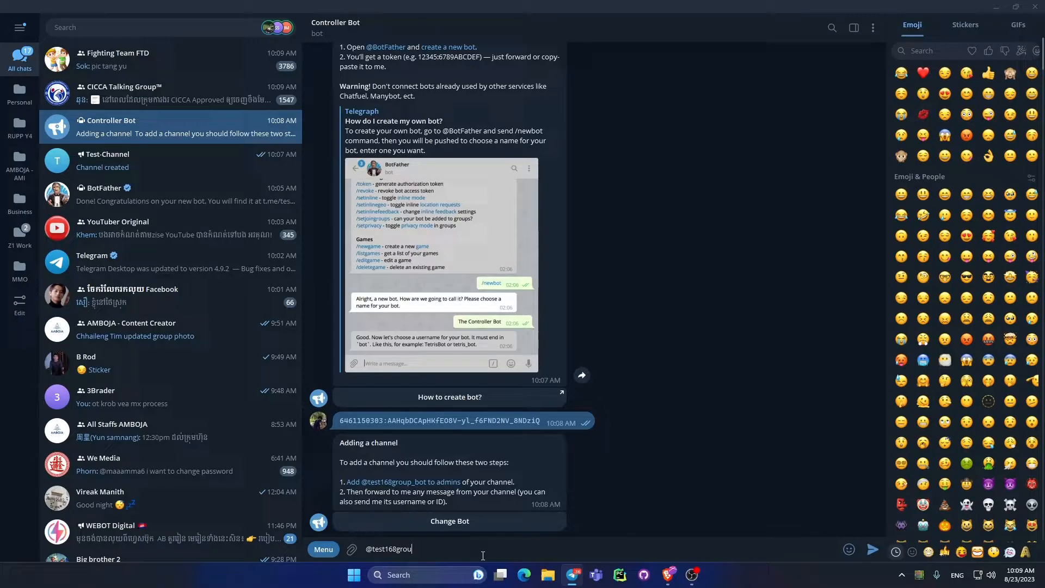
{"action": "type", "text": "p_"}
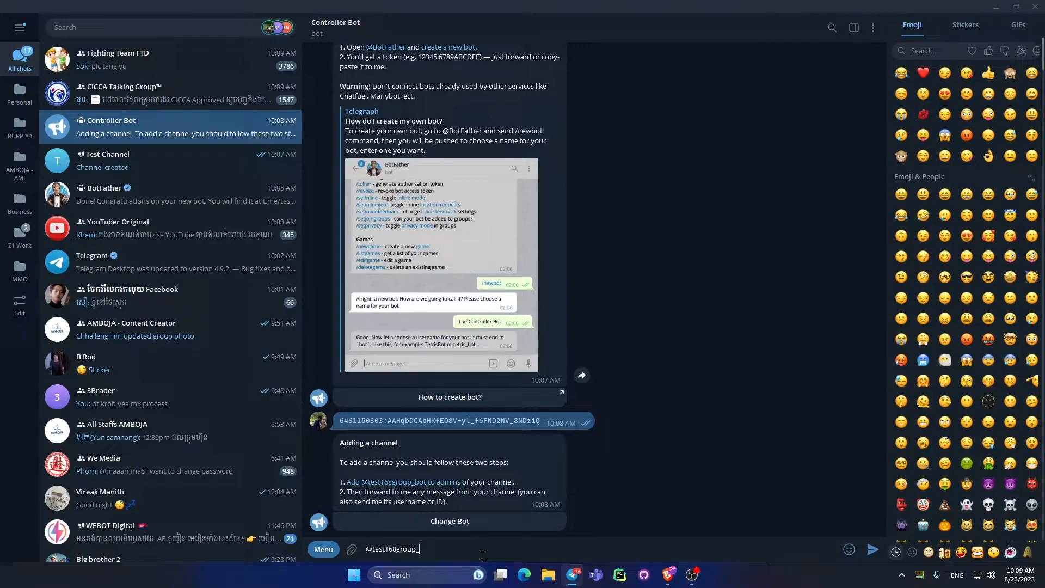
{"action": "type", "text": "bot"}
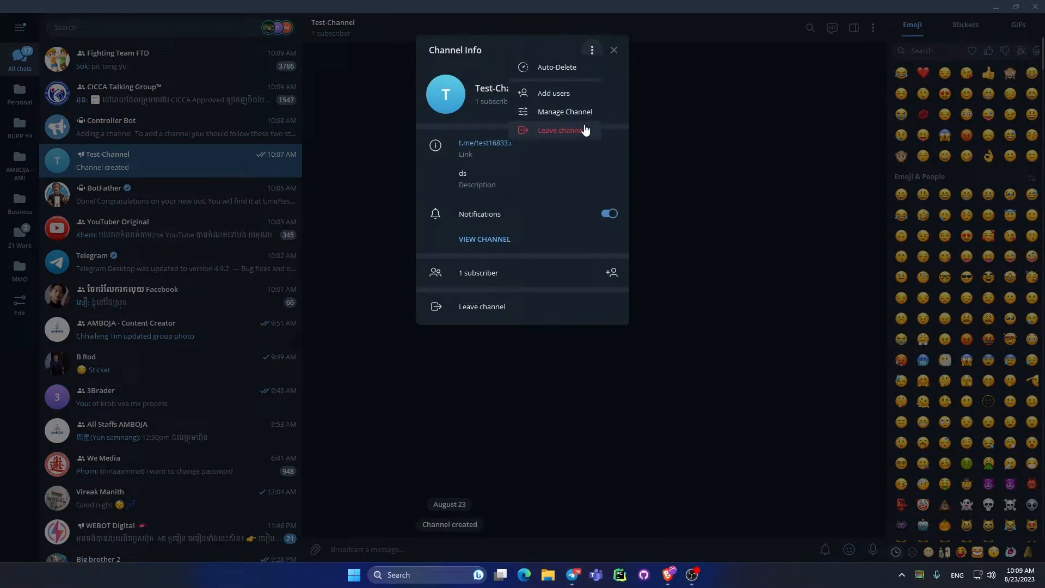
{"action": "left_click", "coordinate": [553, 92]}
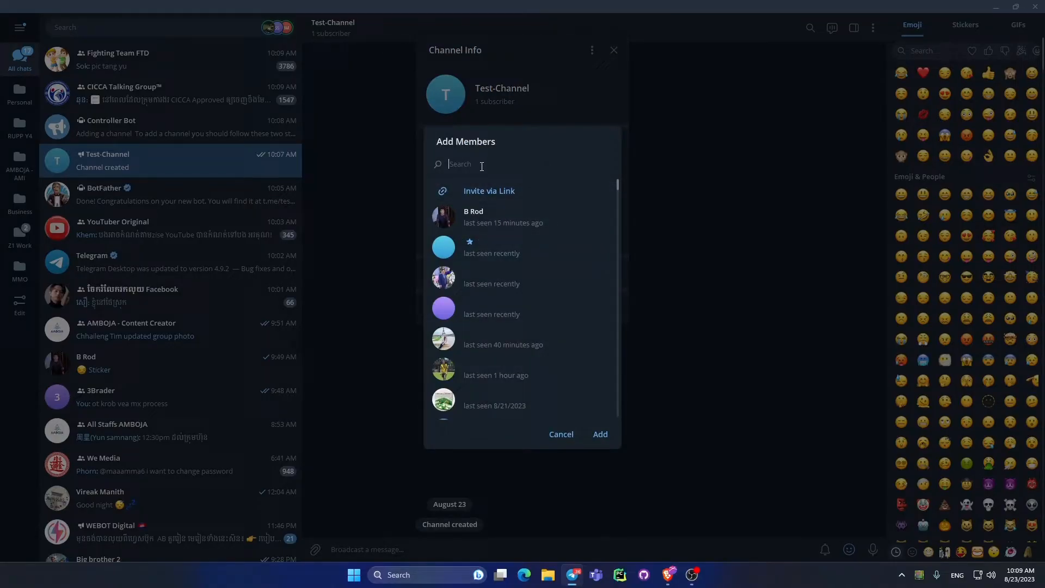
{"action": "type", "text": "@test168group_bot"}
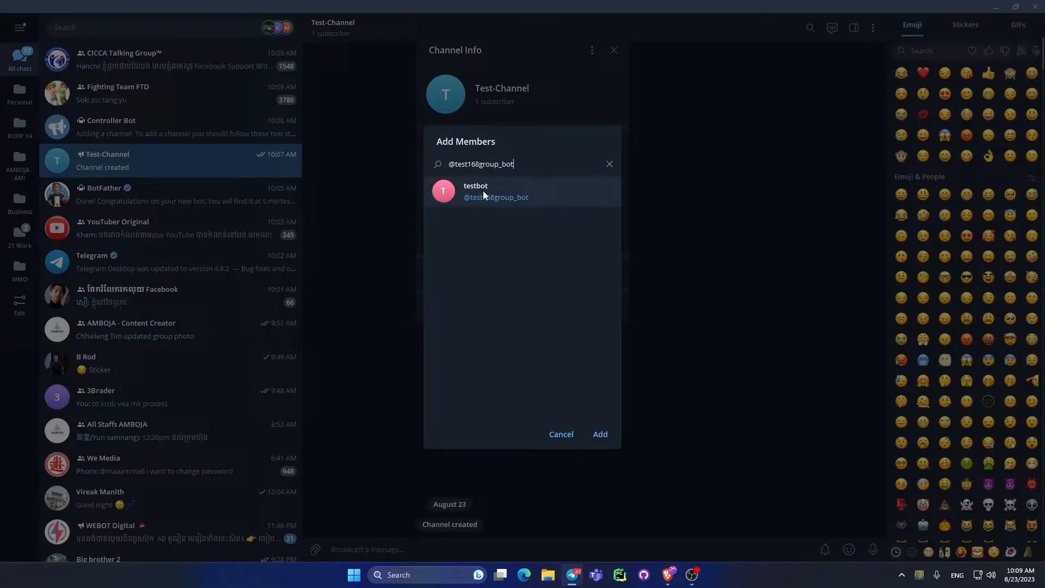
{"action": "left_click", "coordinate": [598, 434]}
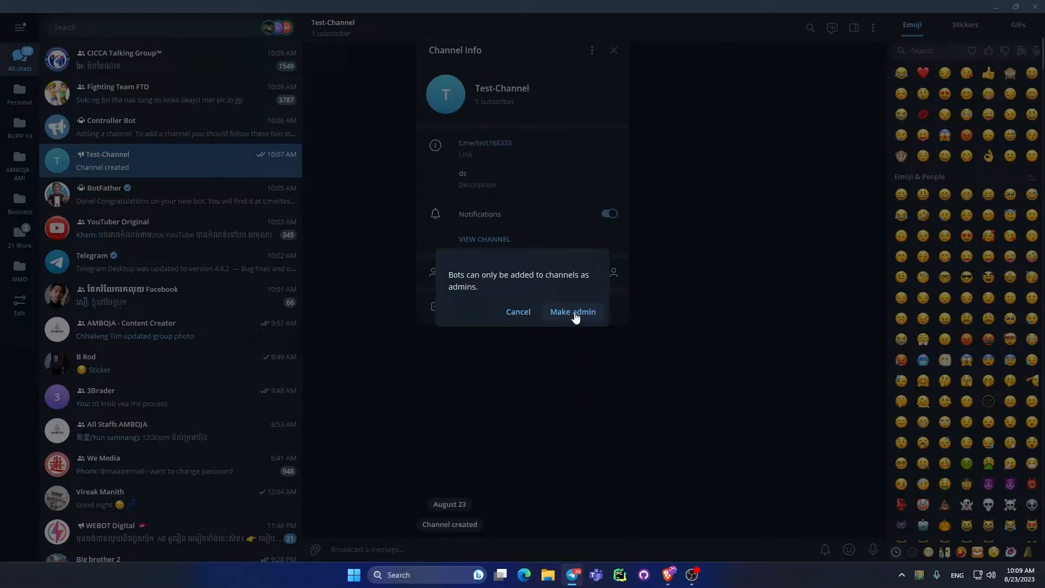
{"action": "left_click", "coordinate": [572, 311]}
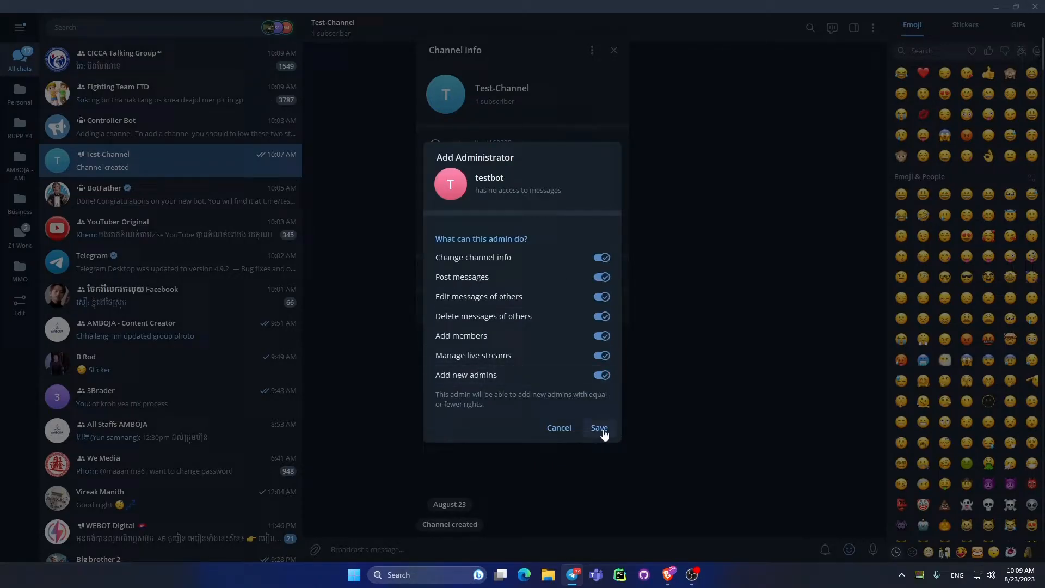
{"action": "left_click", "coordinate": [597, 427]}
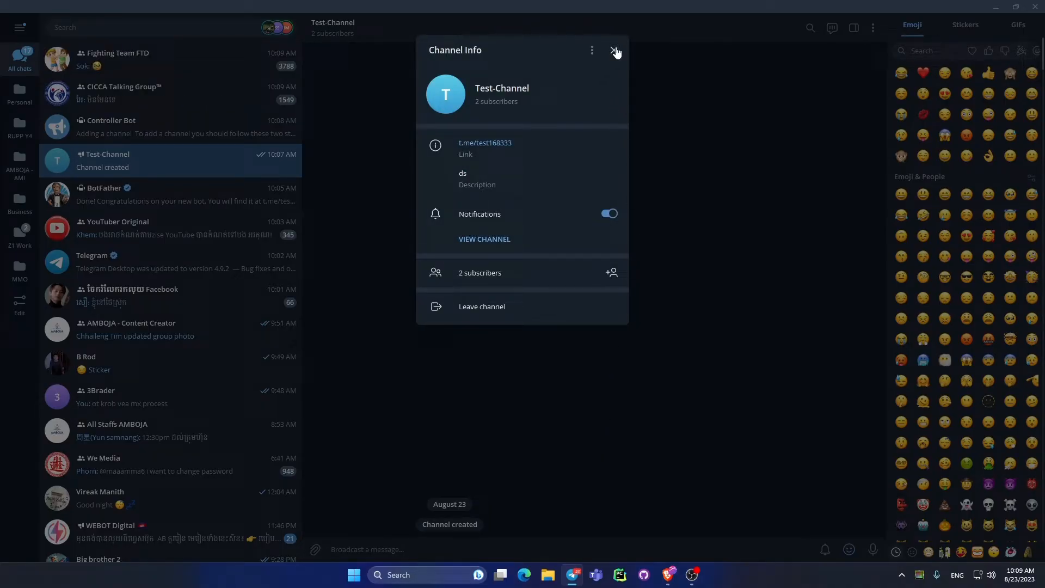
{"action": "left_click", "coordinate": [614, 50]}
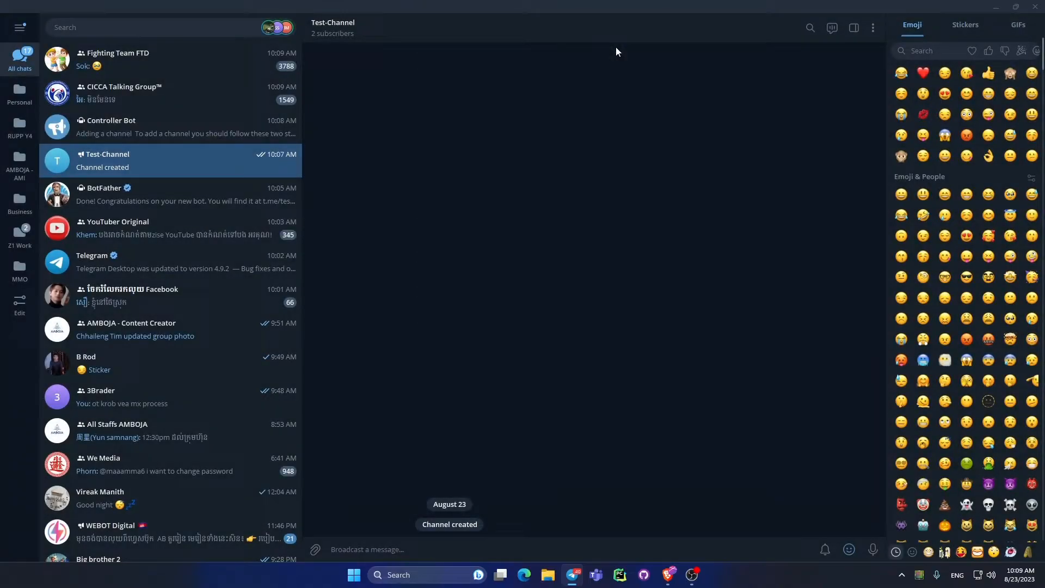
{"action": "mouse_move", "coordinate": [448, 389]}
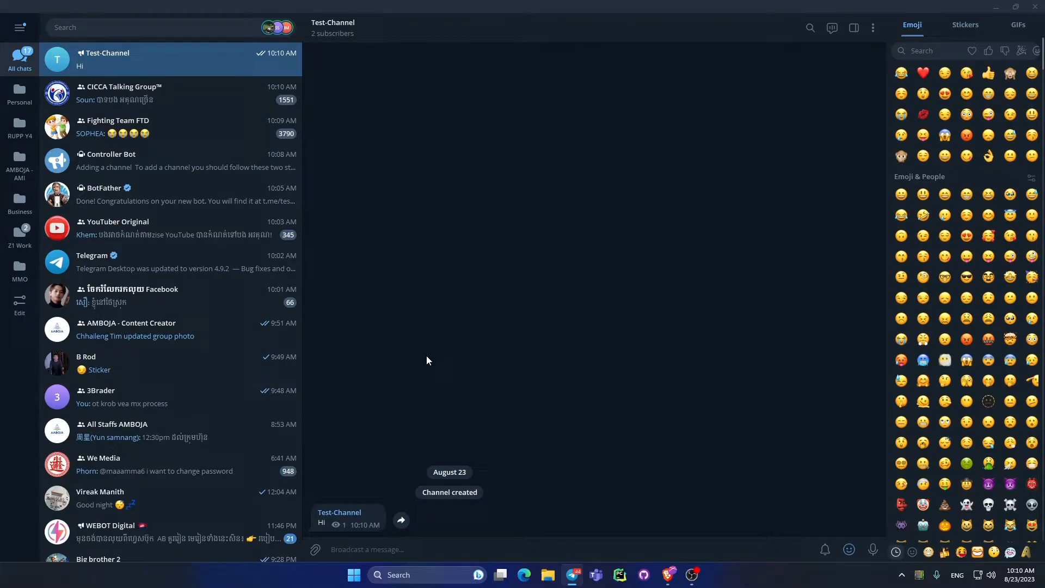
- Open the share dialog for the 'Hi' post in Test-Channel
{"action": "left_click", "coordinate": [401, 519]}
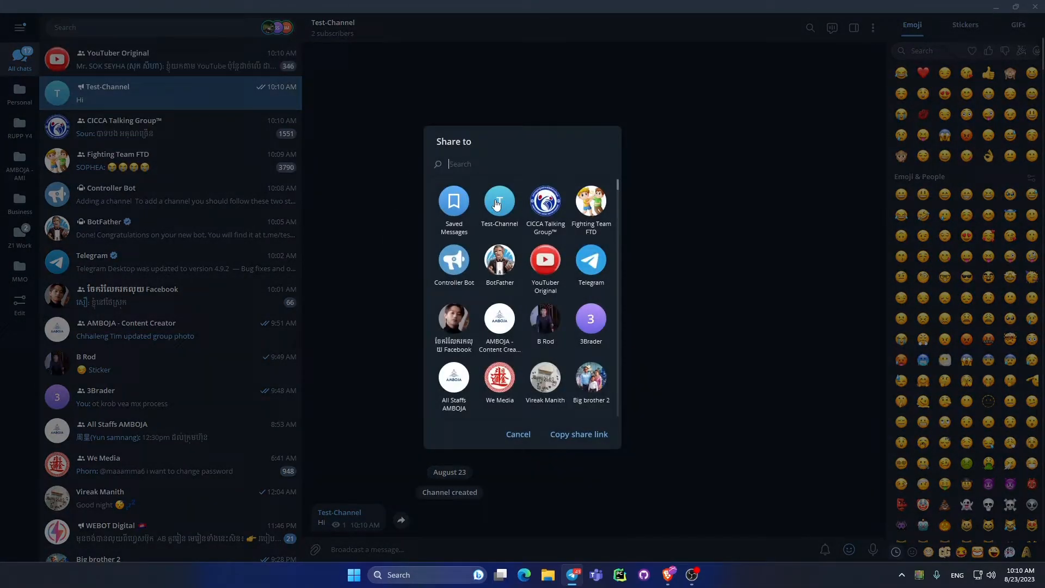
{"action": "mouse_move", "coordinate": [454, 260]}
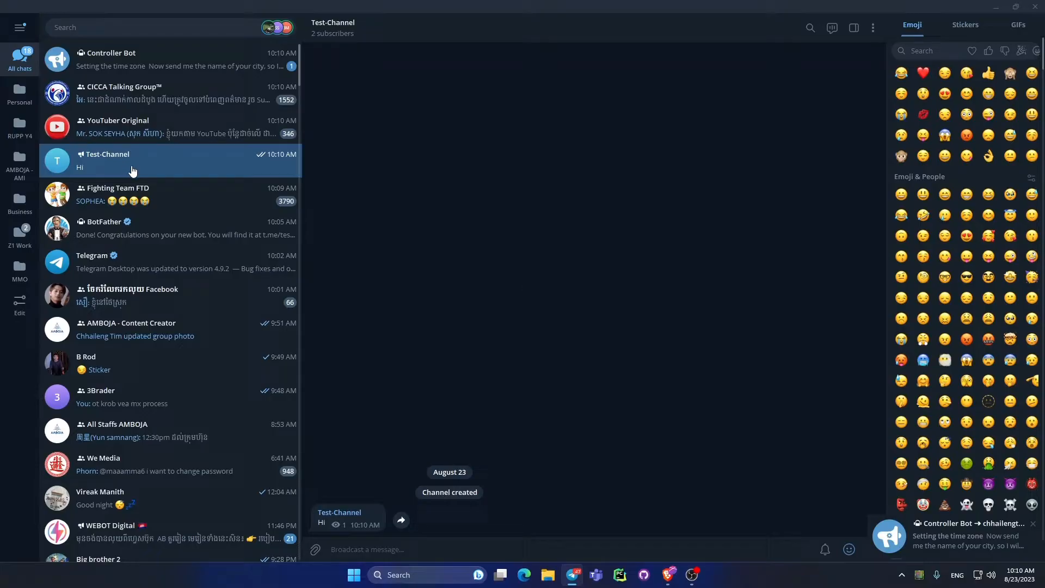
- Register Test-Channel with Controller Bot using Phnom Penh time zone, then open testbot's chat
{"action": "left_click", "coordinate": [110, 59]}
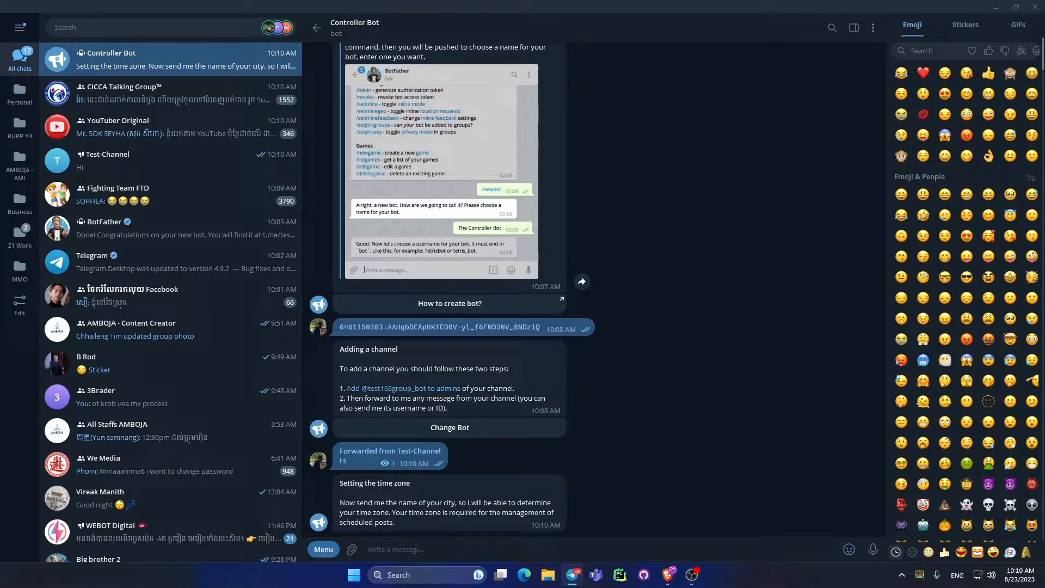
{"action": "type", "text": "Phno"}
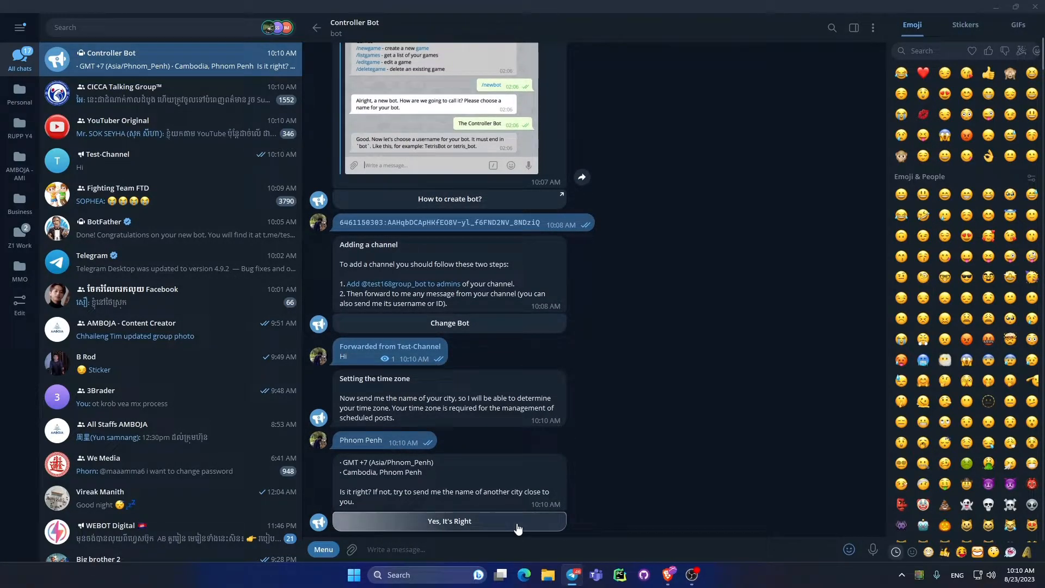
{"action": "left_click", "coordinate": [449, 521]}
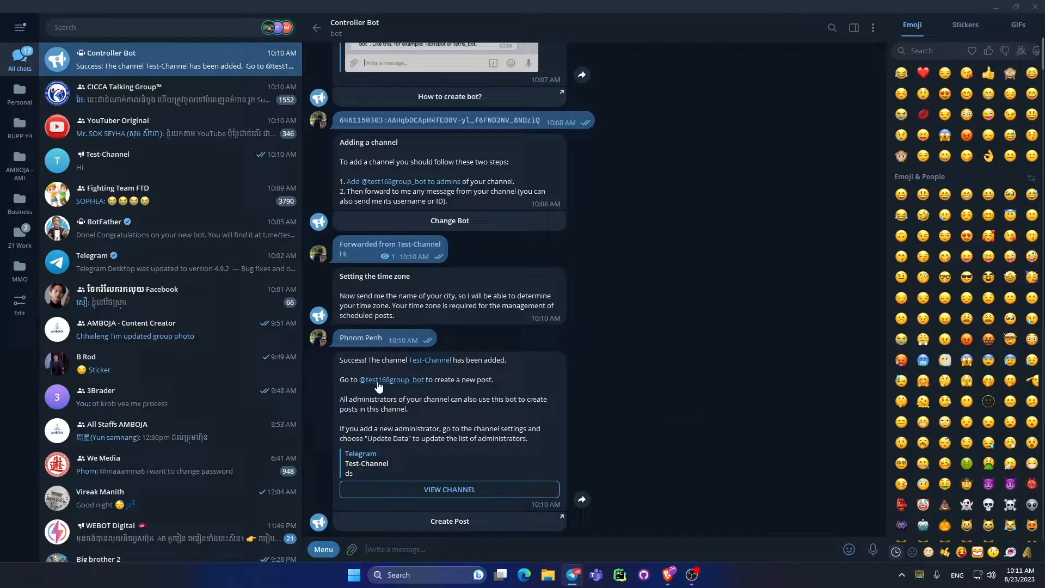
{"action": "left_click", "coordinate": [392, 379]}
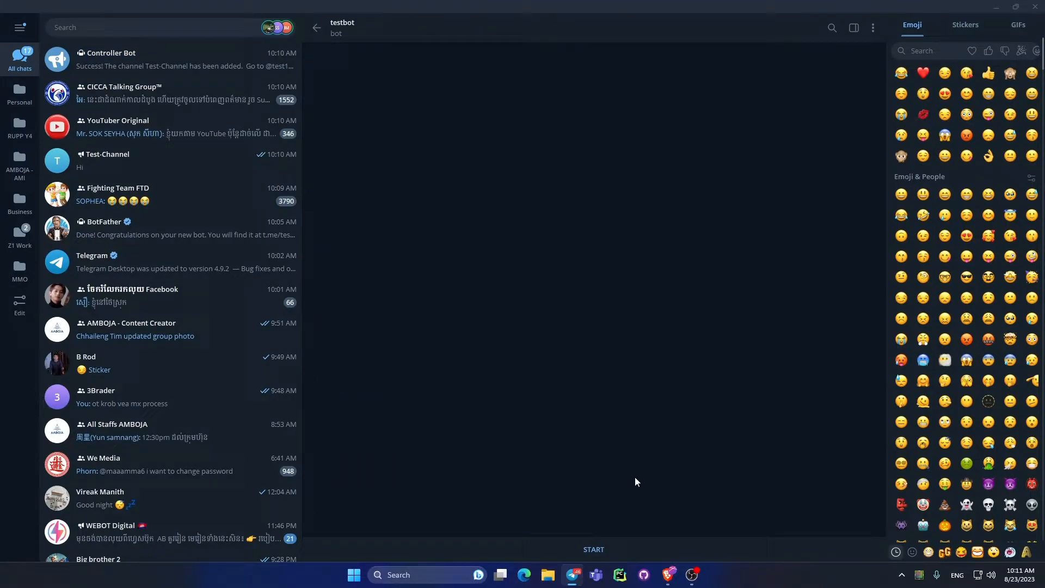
- Start testbot, choose Create Post, and send it 'Helo'
{"action": "left_click", "coordinate": [593, 549]}
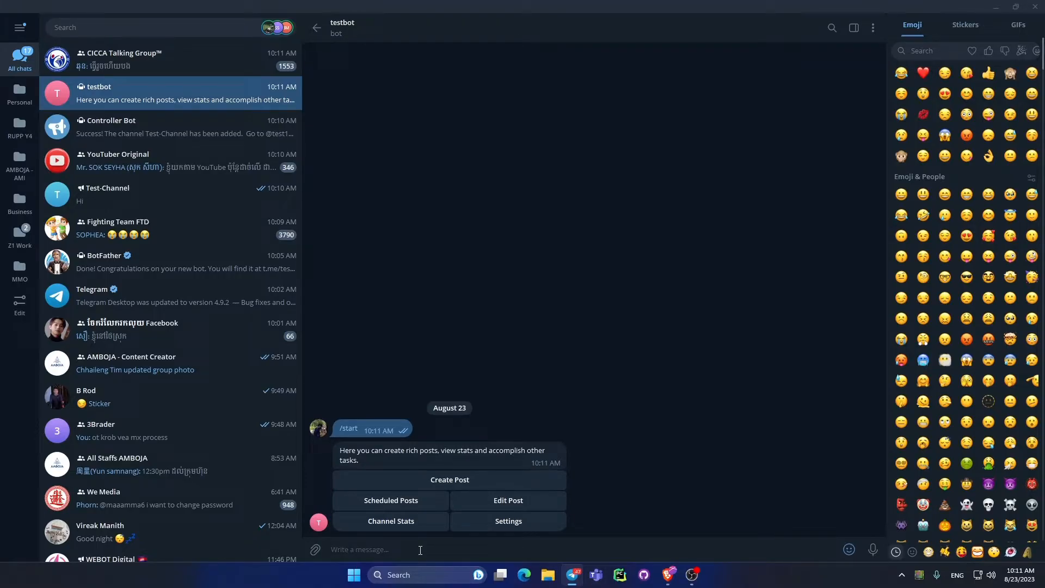
{"action": "type", "text": "Helo"}
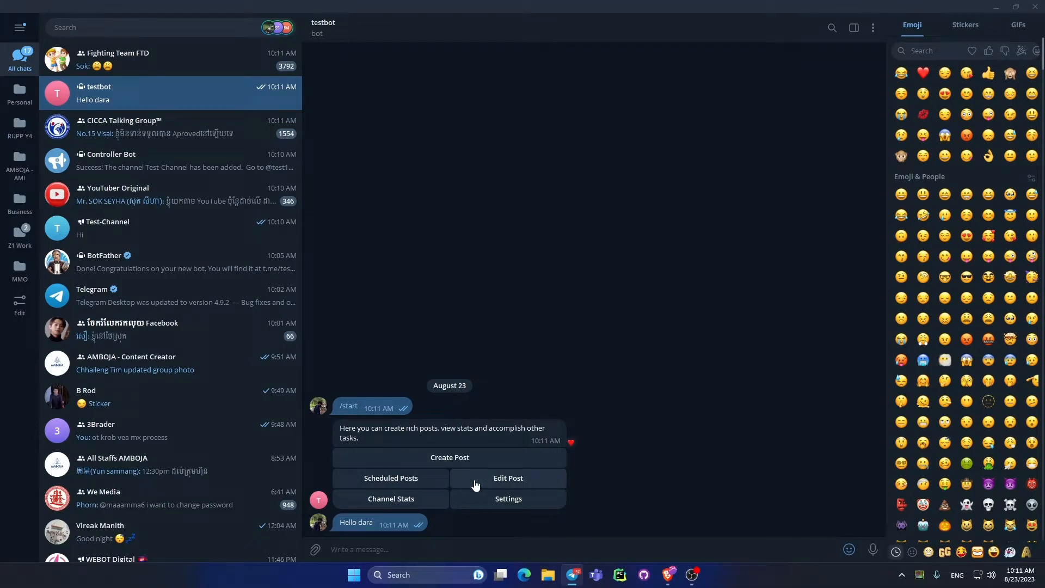
{"action": "left_click", "coordinate": [449, 457]}
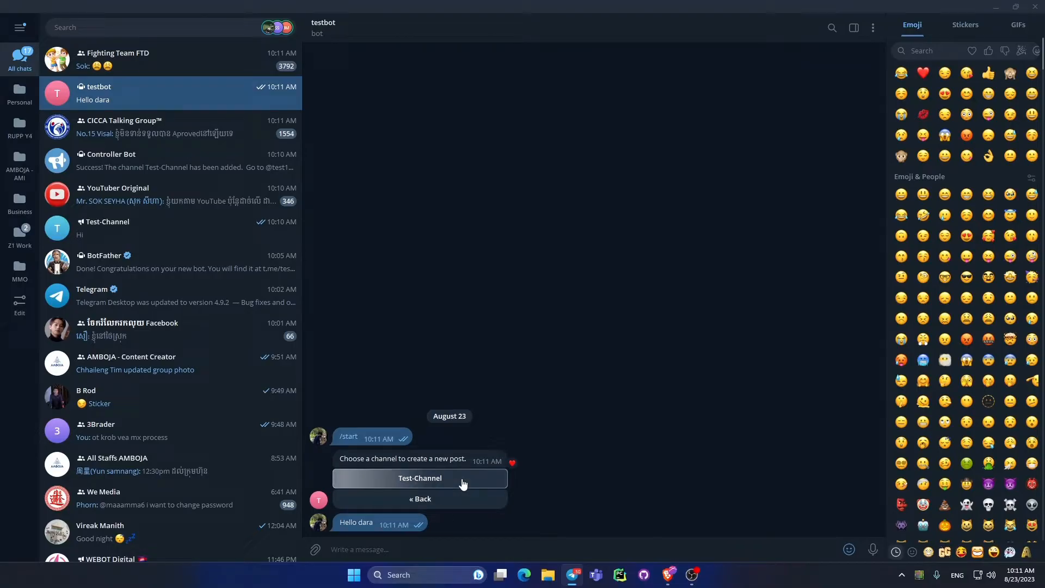
- Draft a Test-Channel post with default formatting reading 'HEllo dara', then begin adding URL buttons
{"action": "left_click", "coordinate": [419, 477]}
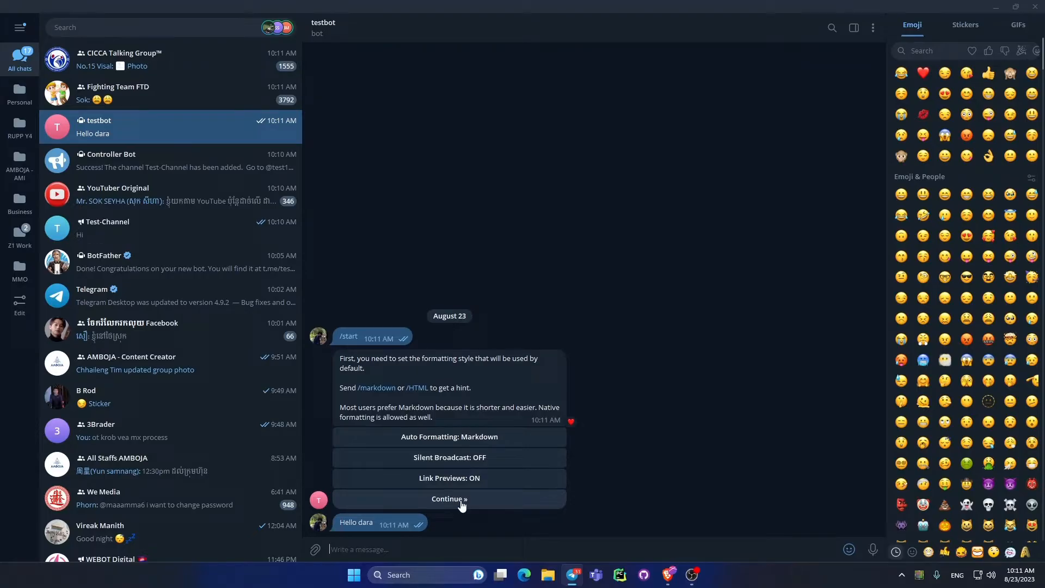
{"action": "mouse_move", "coordinate": [449, 478]}
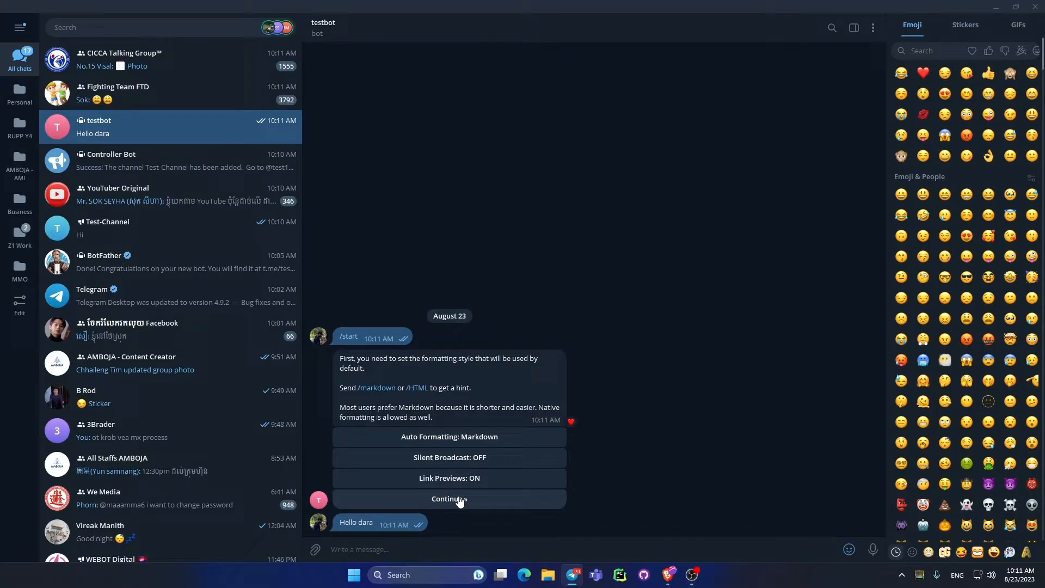
{"action": "left_click", "coordinate": [448, 498]}
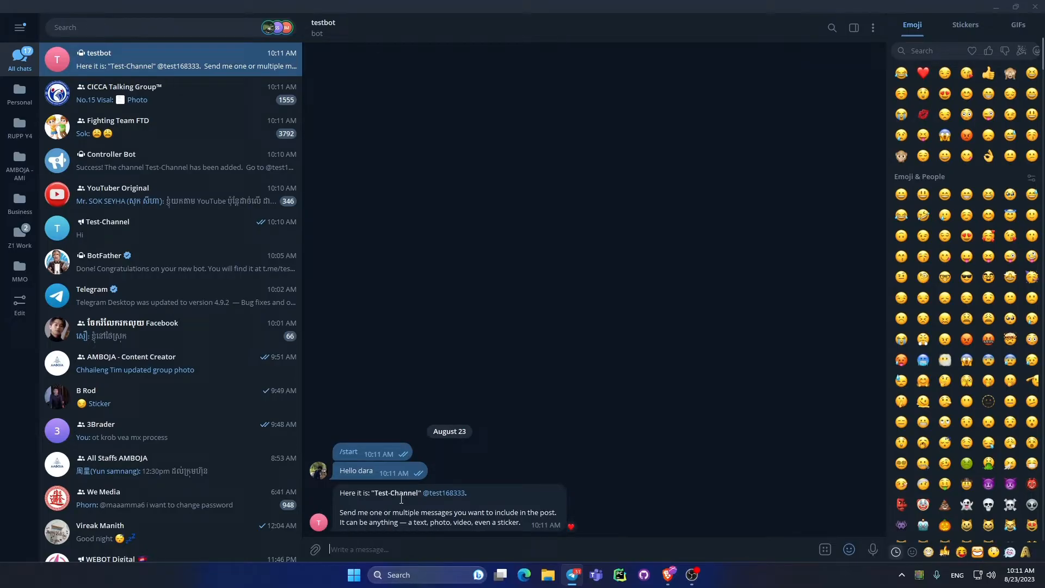
{"action": "type", "text": "HEllo dar"}
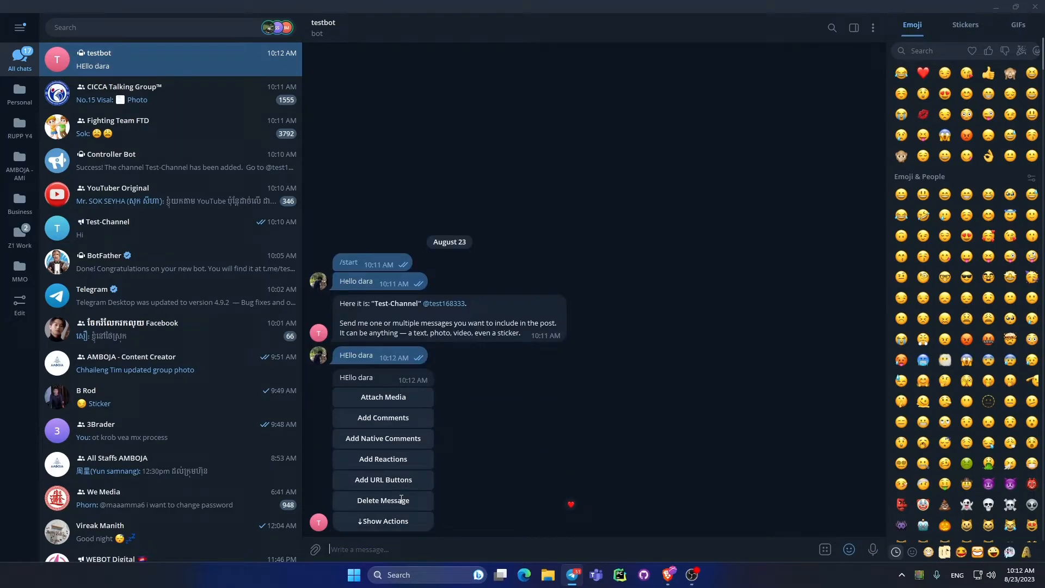
{"action": "mouse_move", "coordinate": [465, 427]}
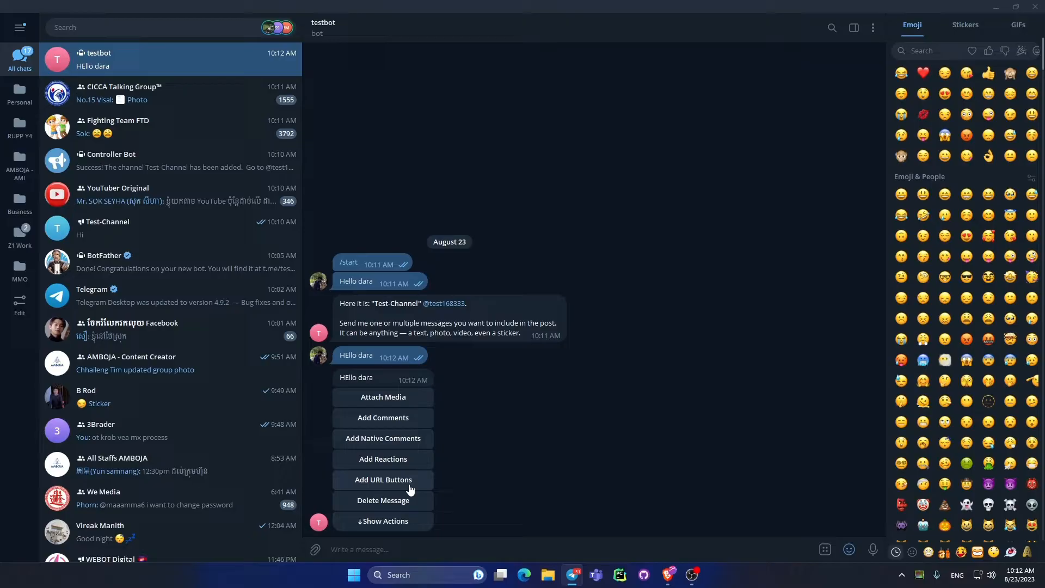
{"action": "left_click", "coordinate": [382, 479]}
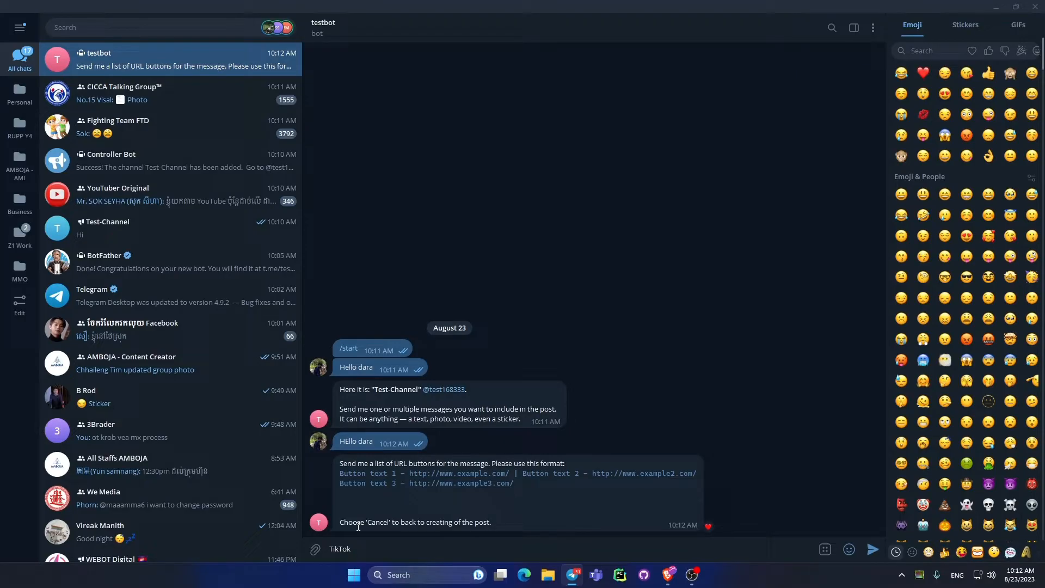
- Enter a button list naming TikTok and FB, still pointing at example links
{"action": "double_click", "coordinate": [479, 483]}
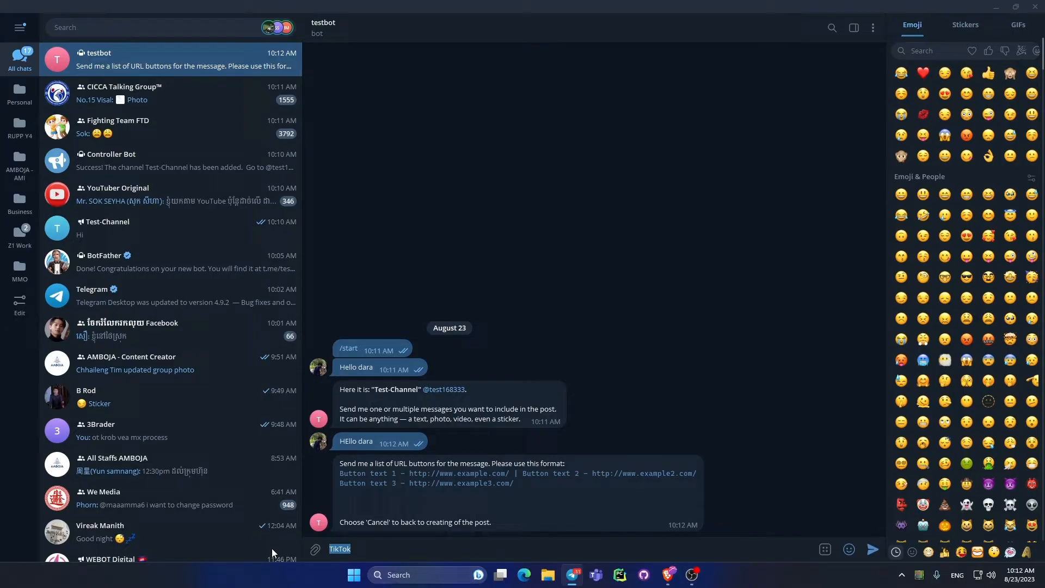
{"action": "type", "text": "Button text 1 - http://www.example.com/ | Button text 2 - http://www.example2.com/"}
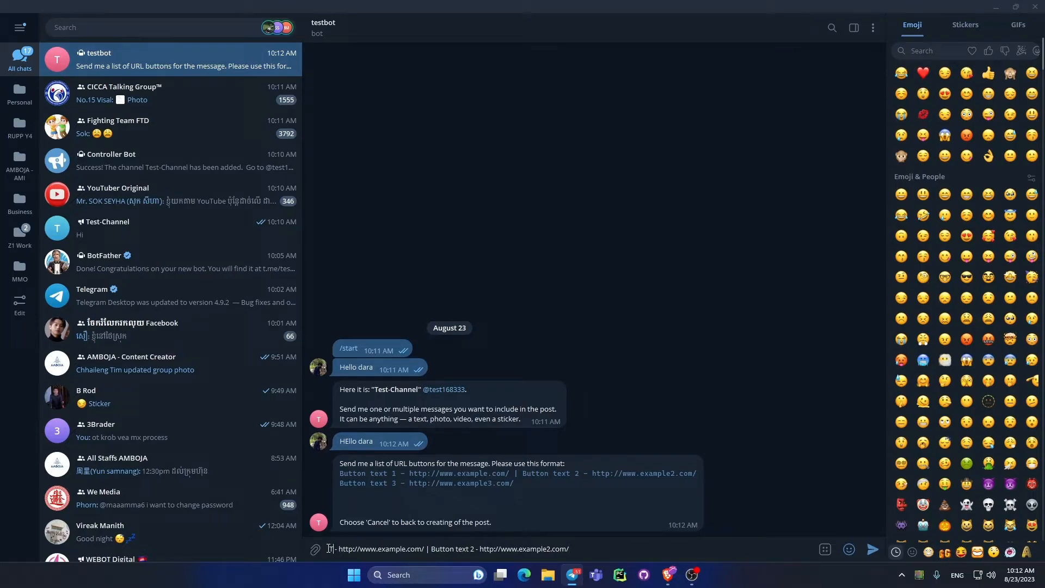
{"action": "type", "text": "TikTok"}
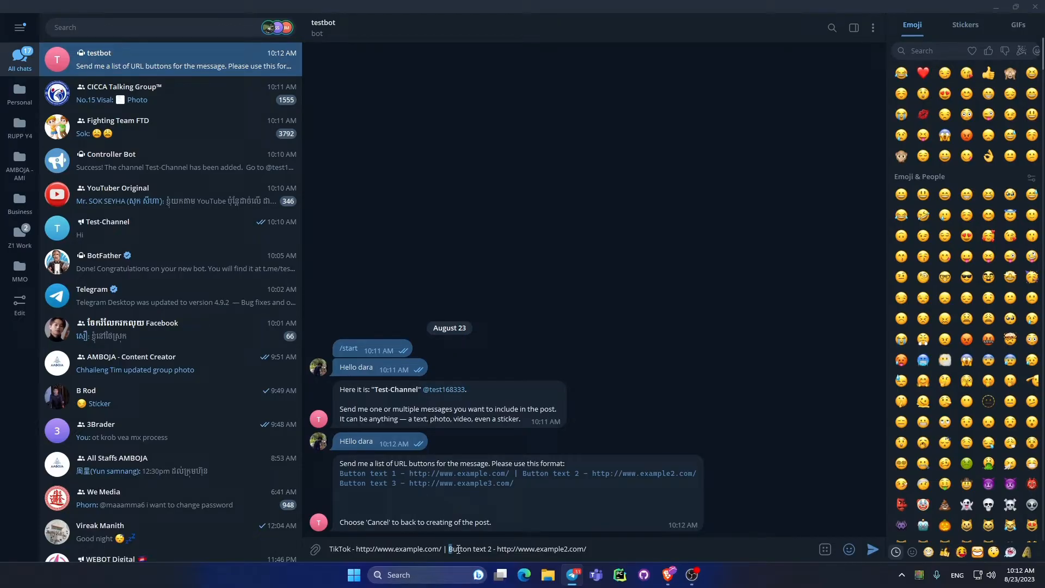
{"action": "double_click", "coordinate": [471, 548]}
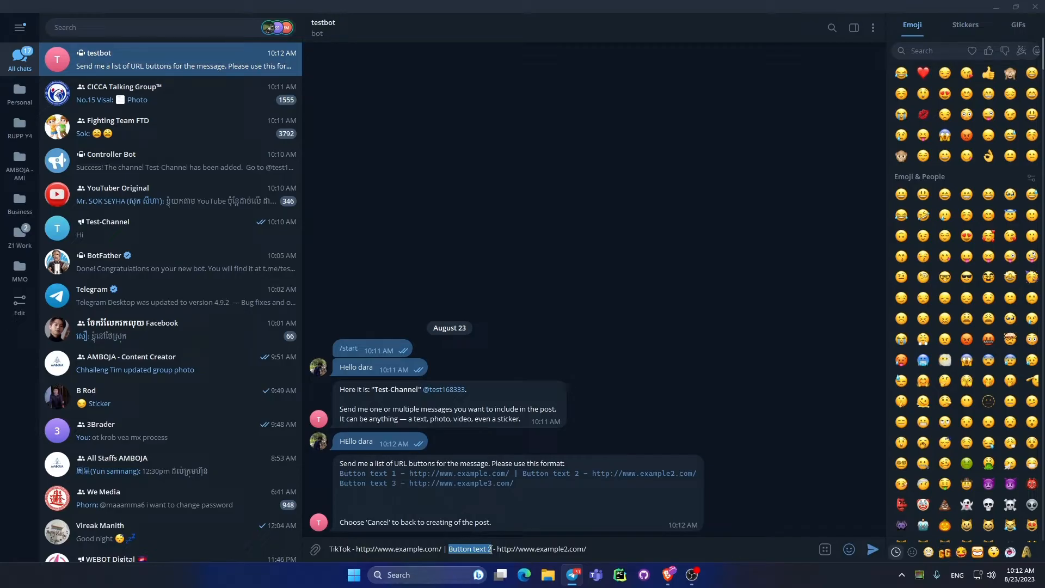
{"action": "type", "text": "F"}
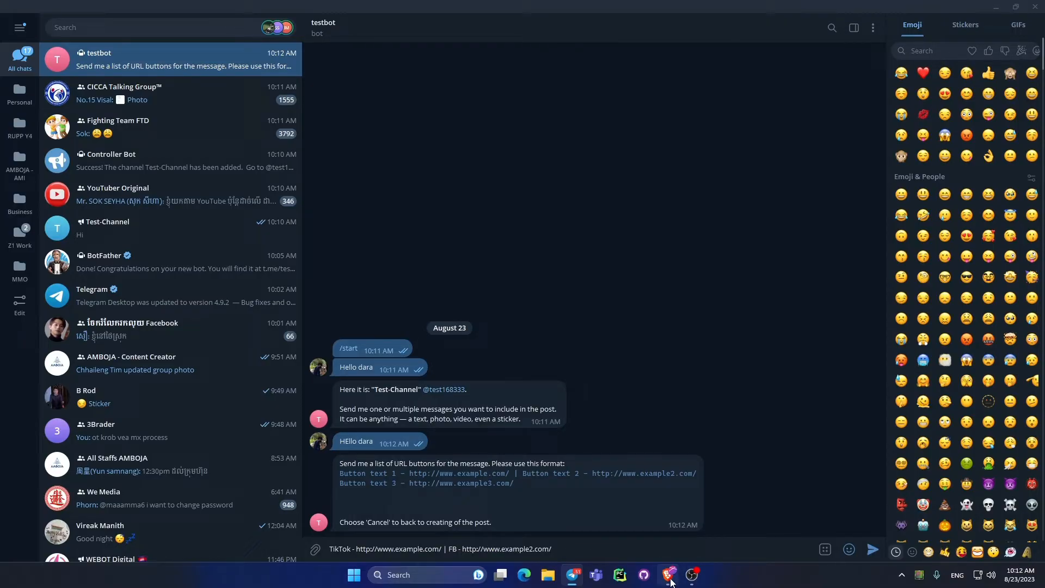
{"action": "left_click", "coordinate": [667, 575]}
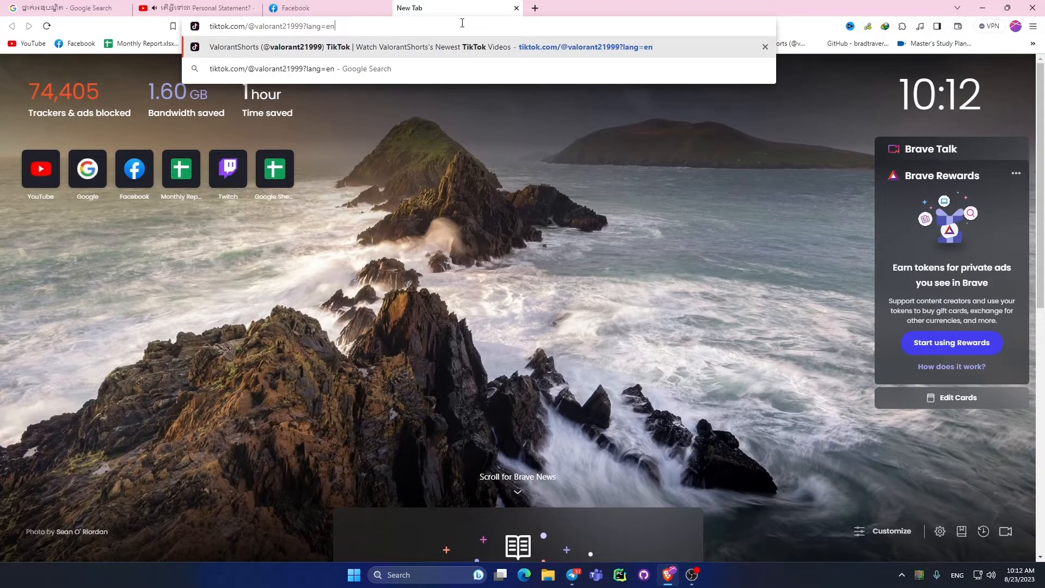
- Copy the TikTok address in Brave and select the first placeholder link in Telegram
{"action": "double_click", "coordinate": [293, 26]}
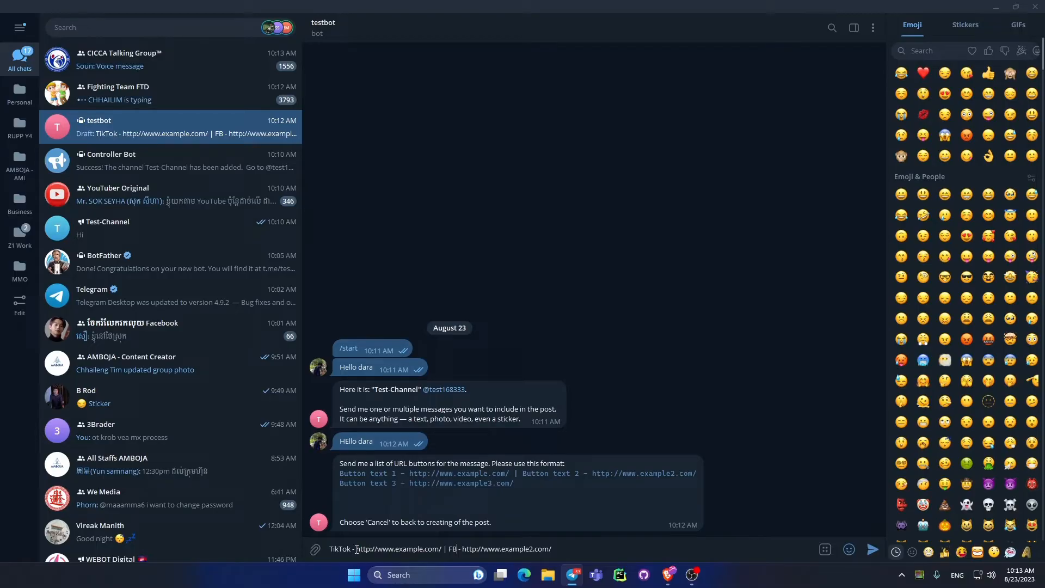
{"action": "double_click", "coordinate": [397, 548]}
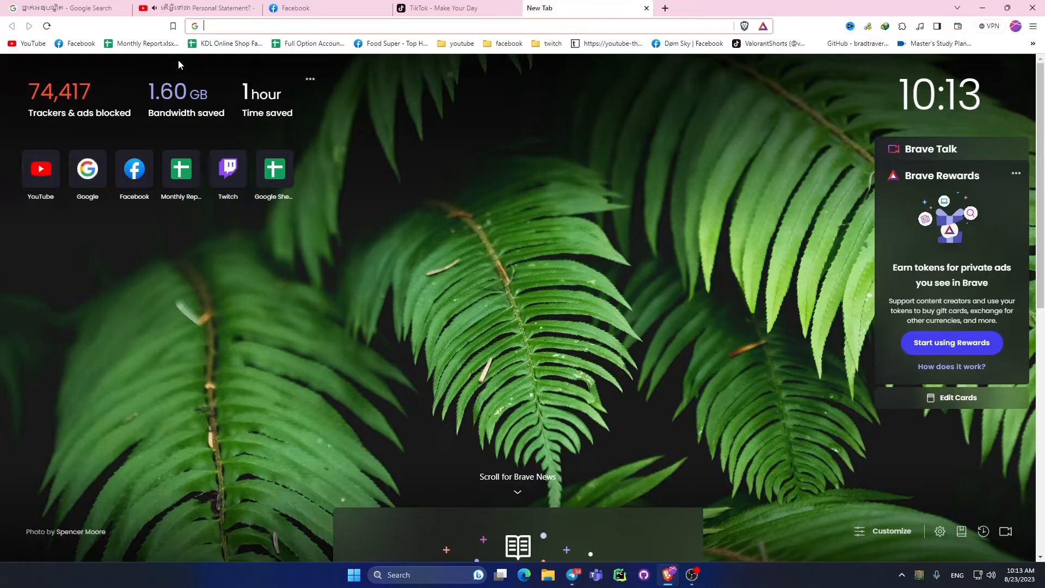
{"action": "left_click", "coordinate": [327, 8]}
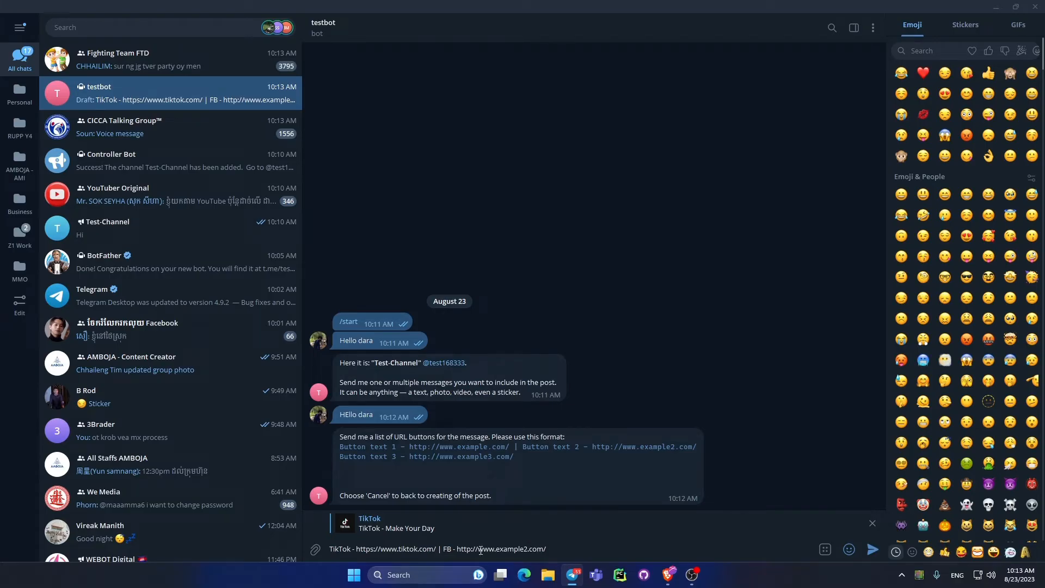
{"action": "double_click", "coordinate": [500, 548]}
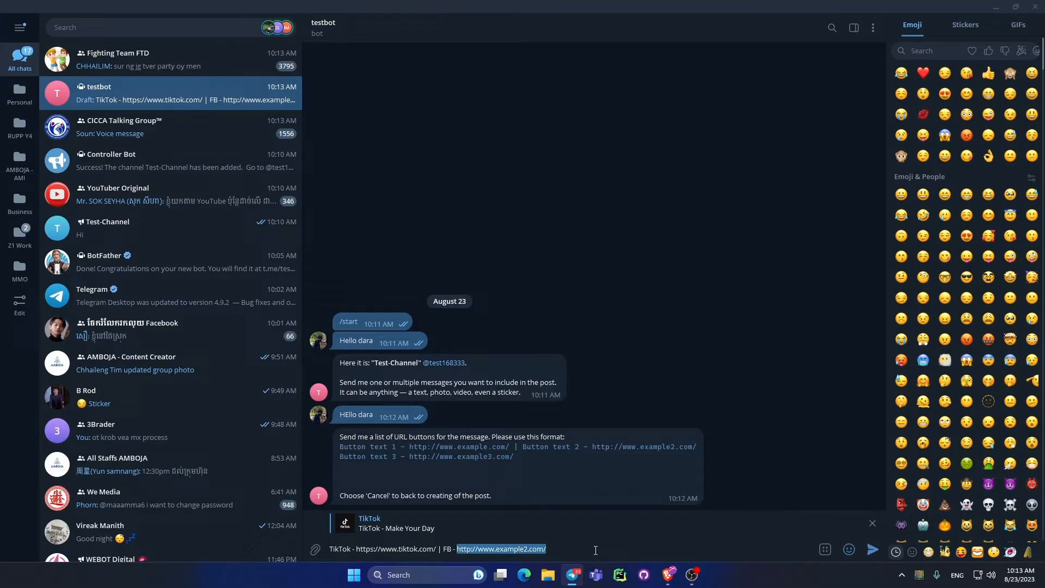
{"action": "type", "text": "https://www.facebook.com/"}
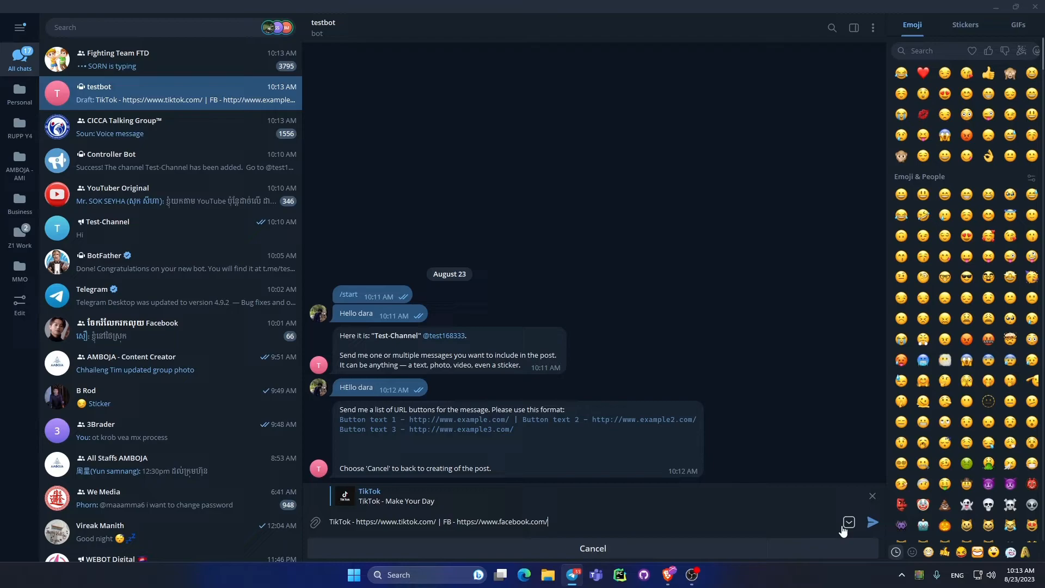
{"action": "left_click", "coordinate": [871, 522]}
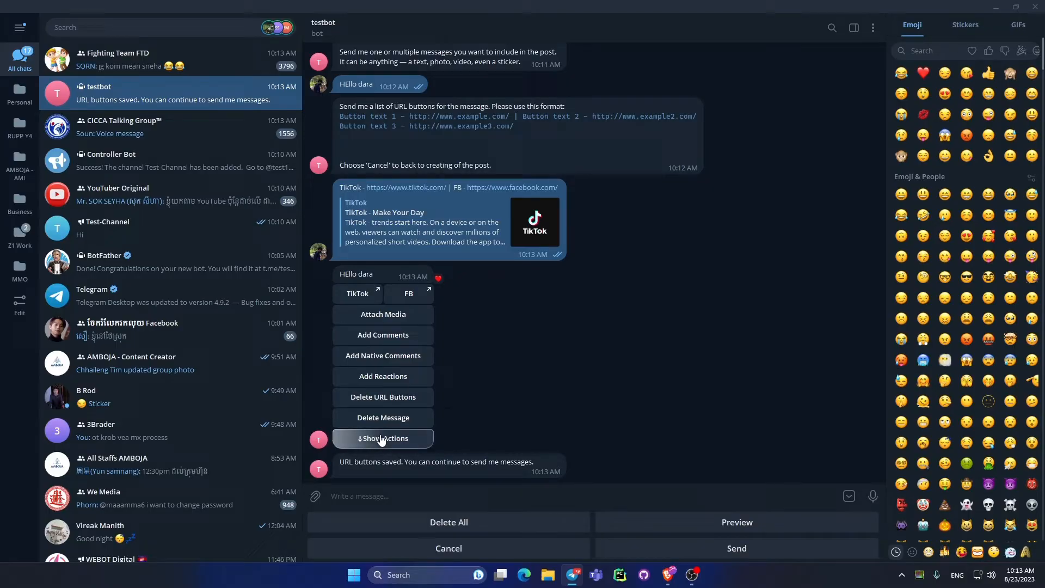
- Review the post's remaining actions, then send it and choose immediate publishing
{"action": "left_click", "coordinate": [383, 437]}
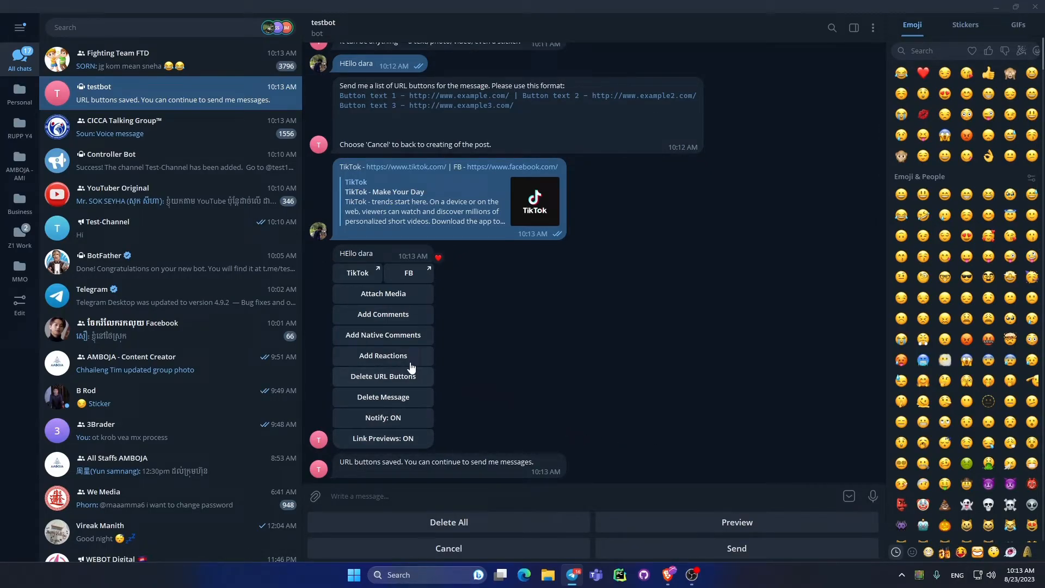
{"action": "left_click", "coordinate": [735, 548]}
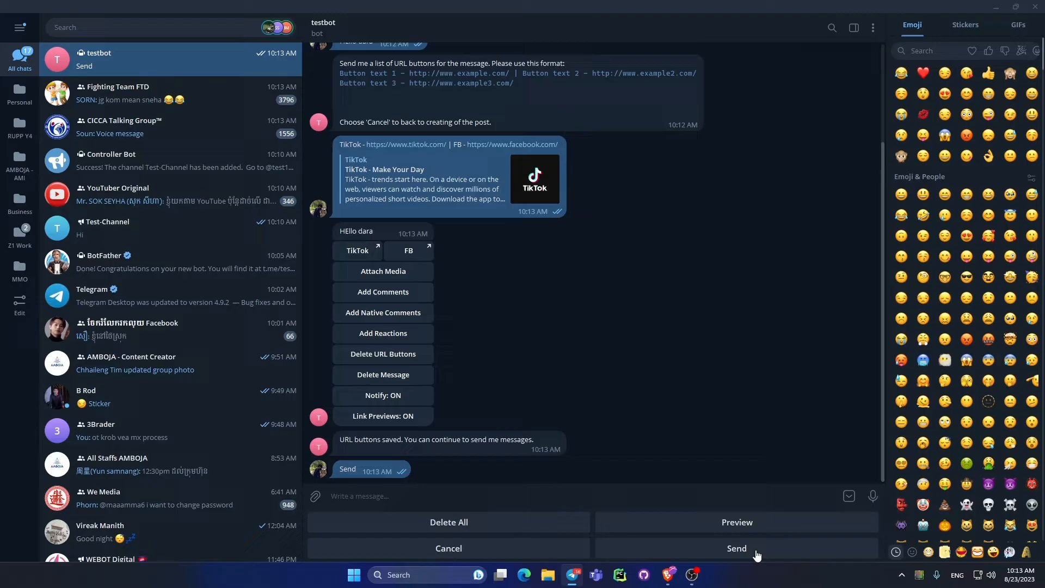
{"action": "left_click", "coordinate": [736, 548]}
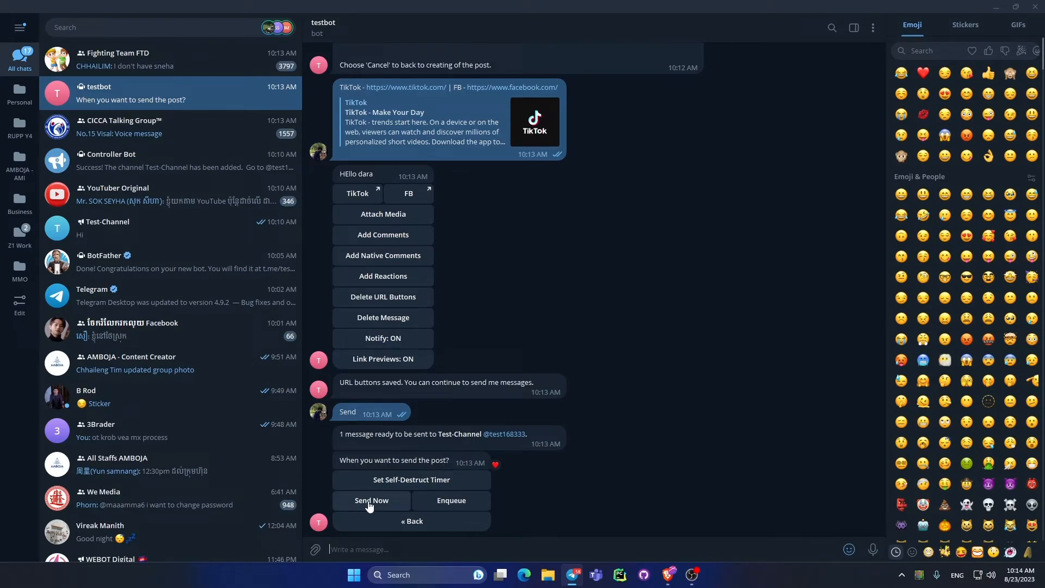
{"action": "left_click", "coordinate": [371, 500]}
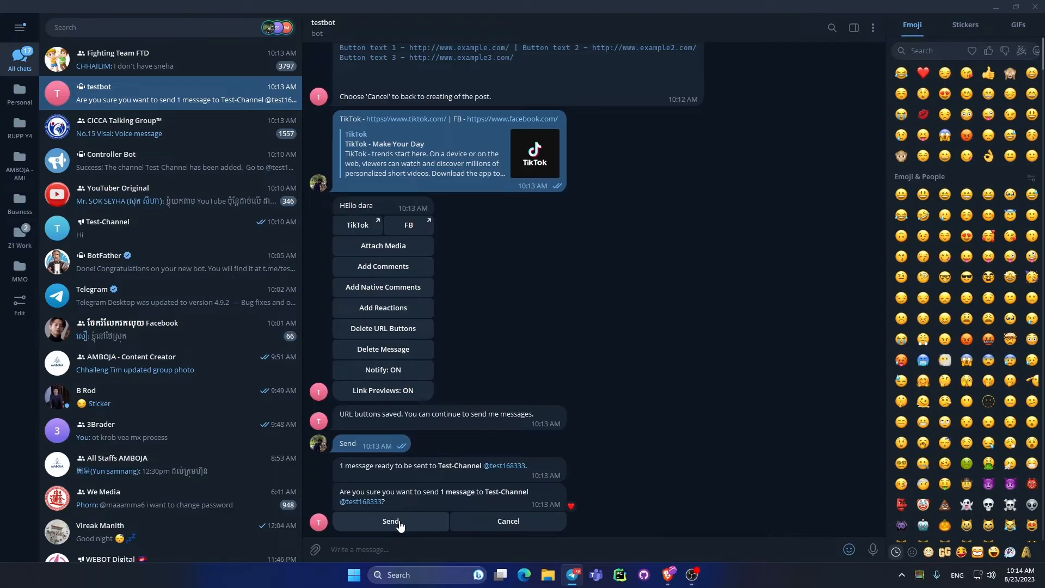
- Confirm sending the post to Test-Channel and view it in the channel
{"action": "left_click", "coordinate": [391, 521]}
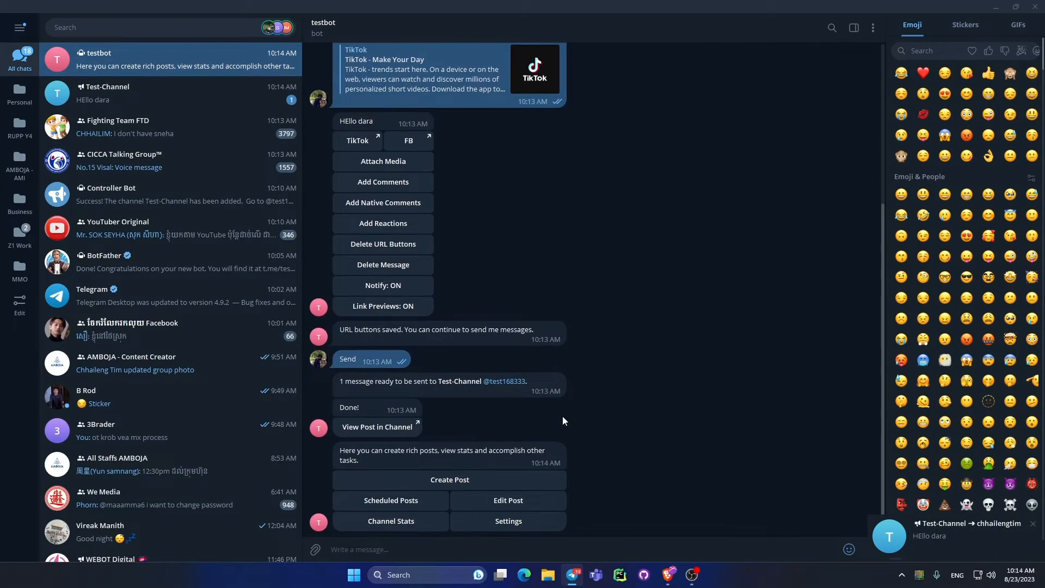
{"action": "left_click", "coordinate": [167, 93]}
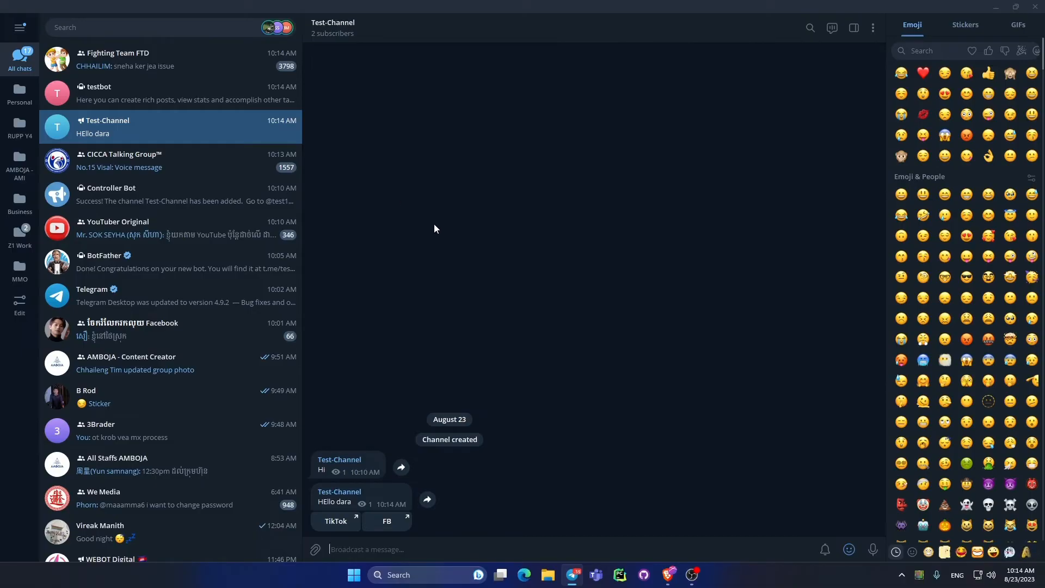
{"action": "left_click", "coordinate": [336, 520]}
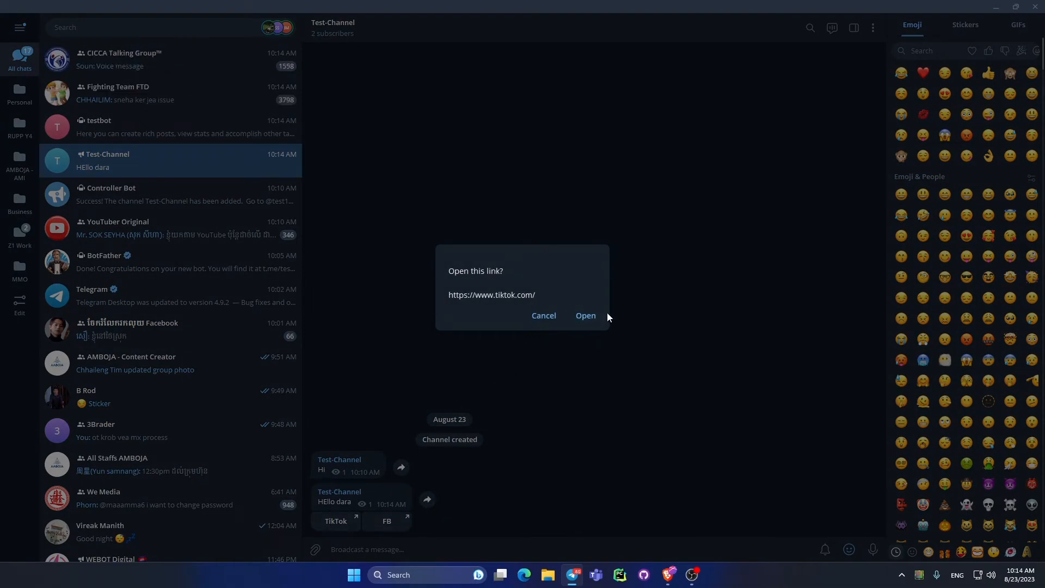
{"action": "left_click", "coordinate": [584, 316]}
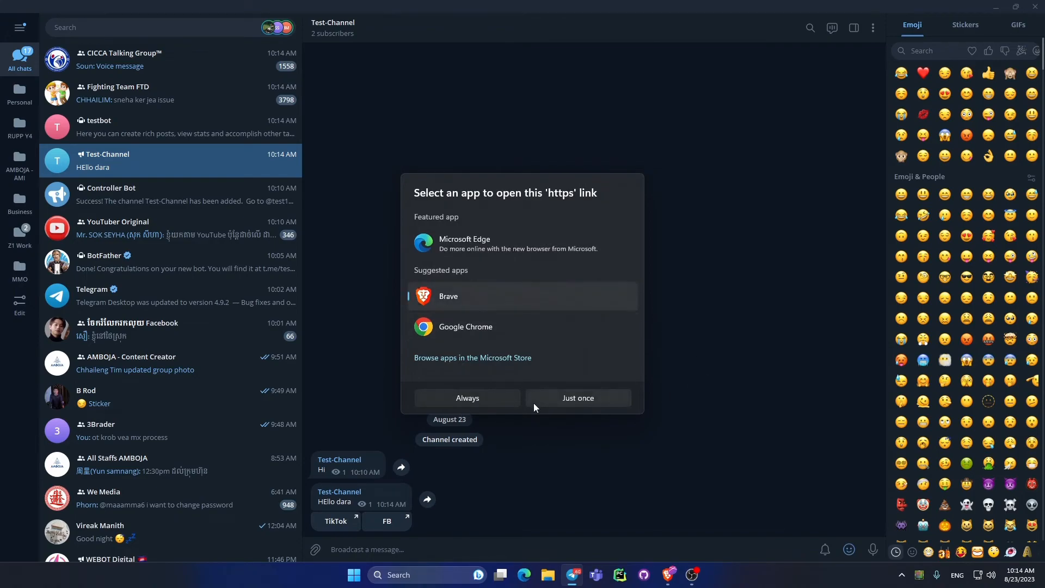
{"action": "left_click", "coordinate": [577, 398]}
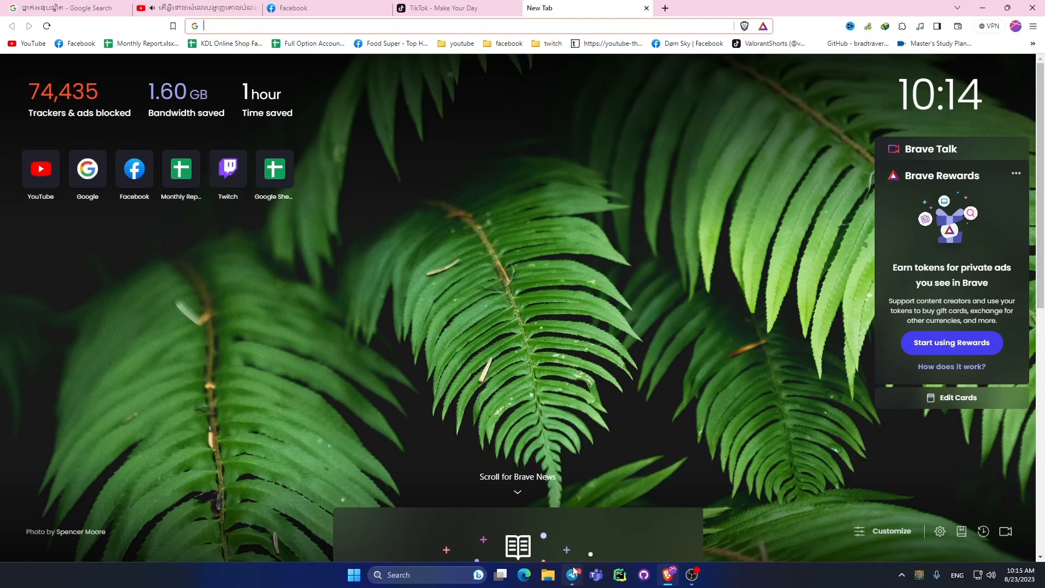
{"action": "left_click", "coordinate": [571, 575]}
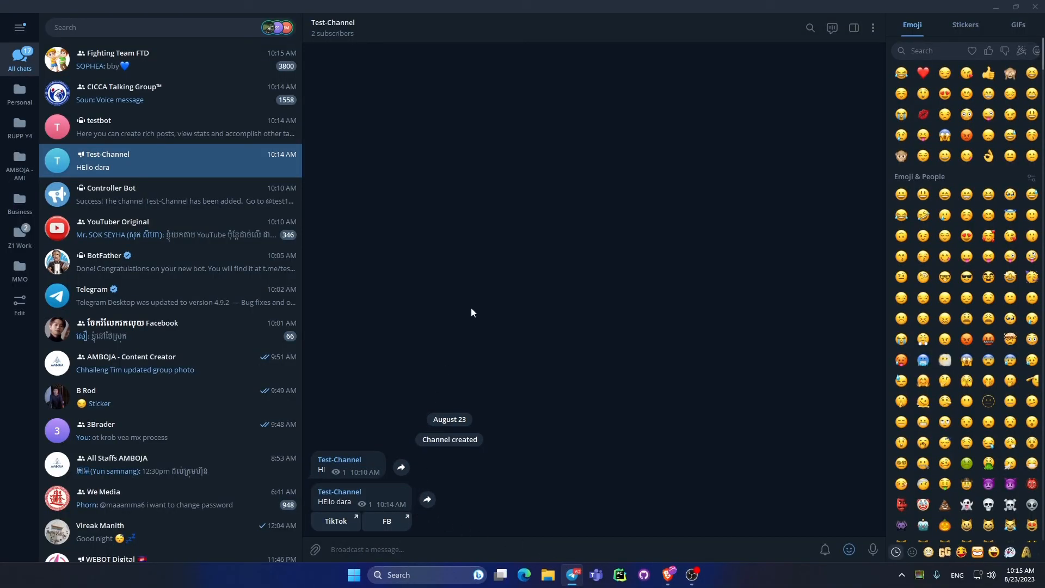